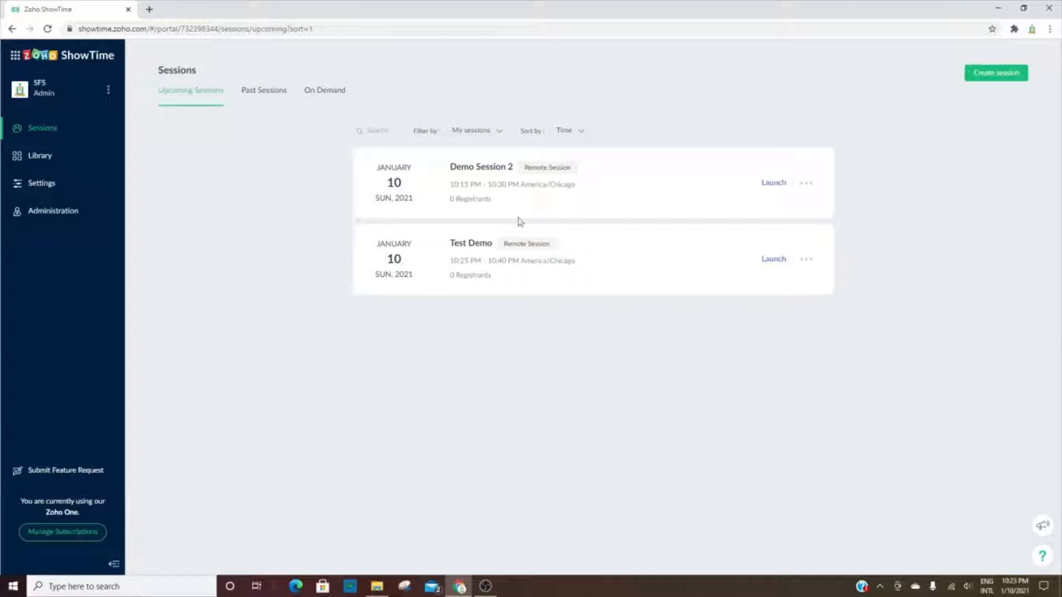
mouse_move(251, 100)
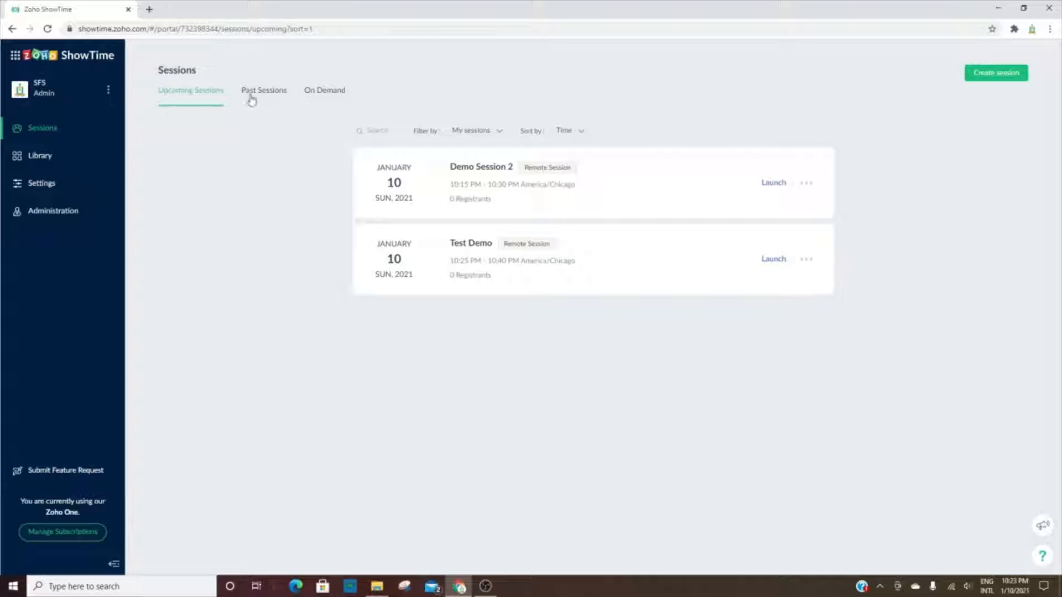
- Glance at past sessions, then open Demo Session 2's details from the upcoming list
click(264, 90)
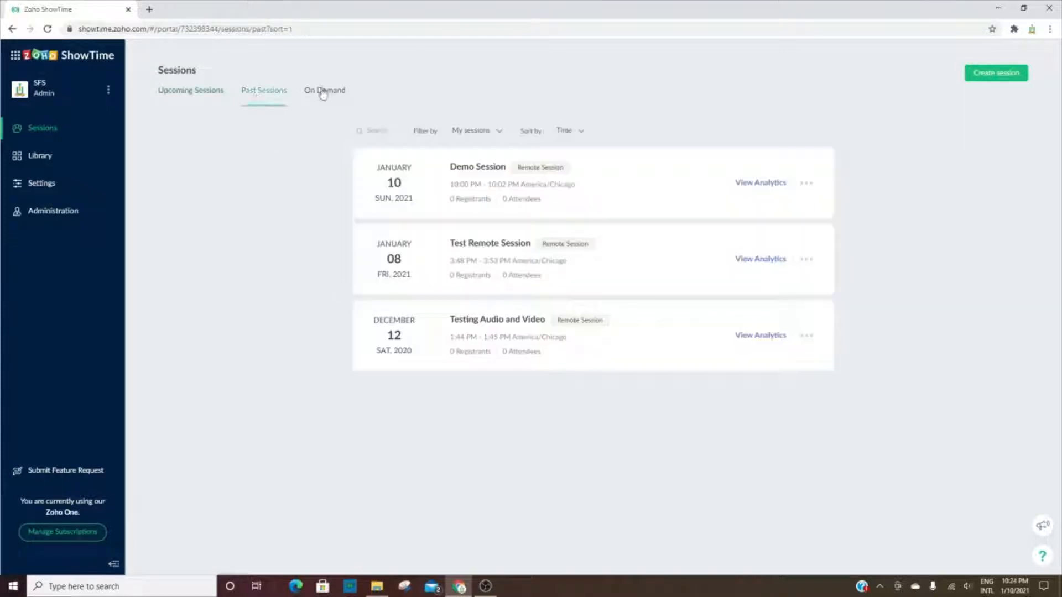
mouse_move(266, 109)
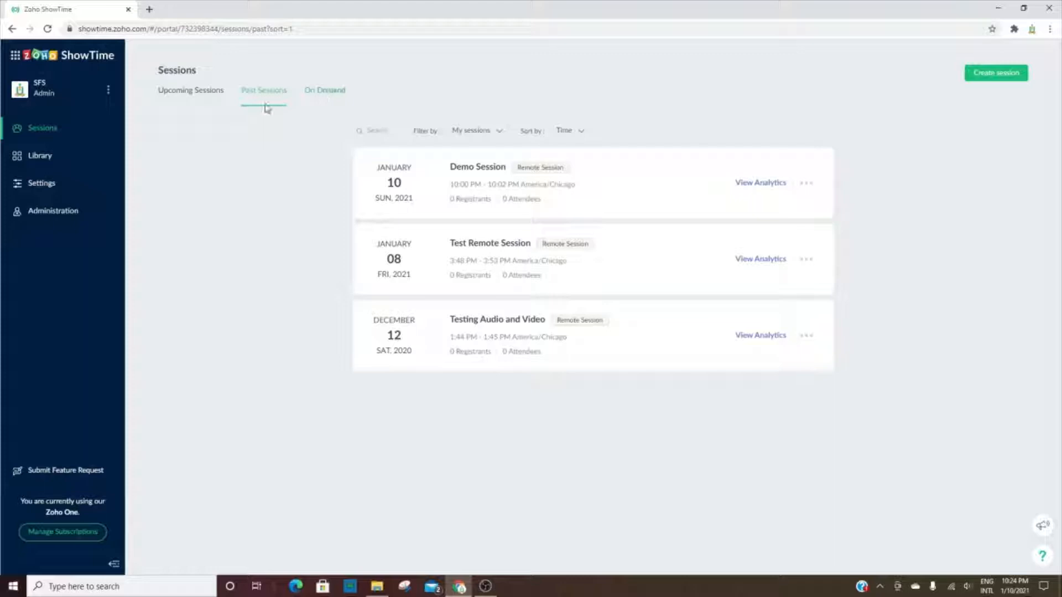
click(191, 91)
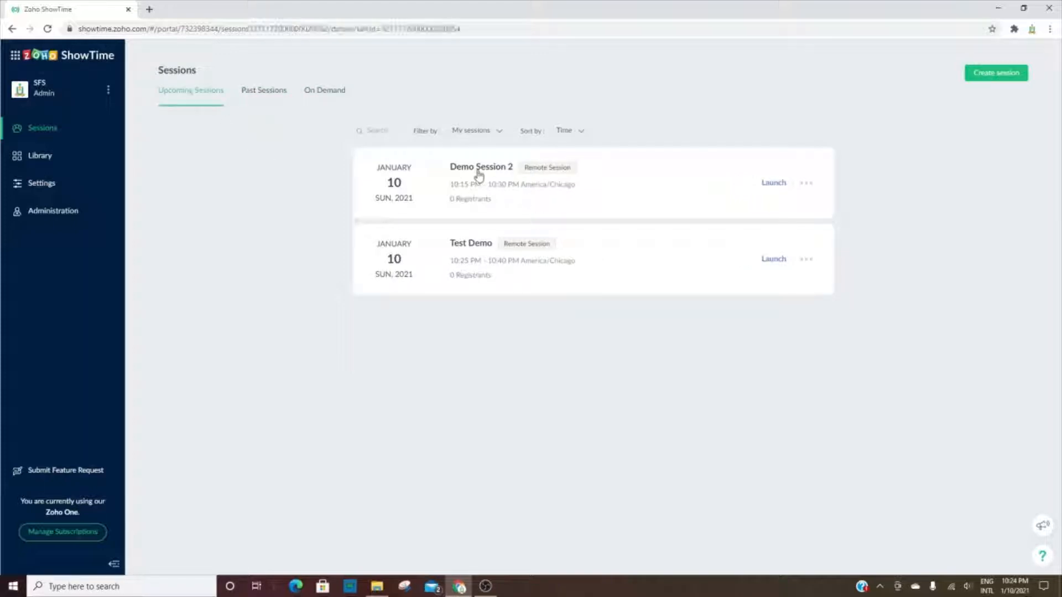
click(480, 166)
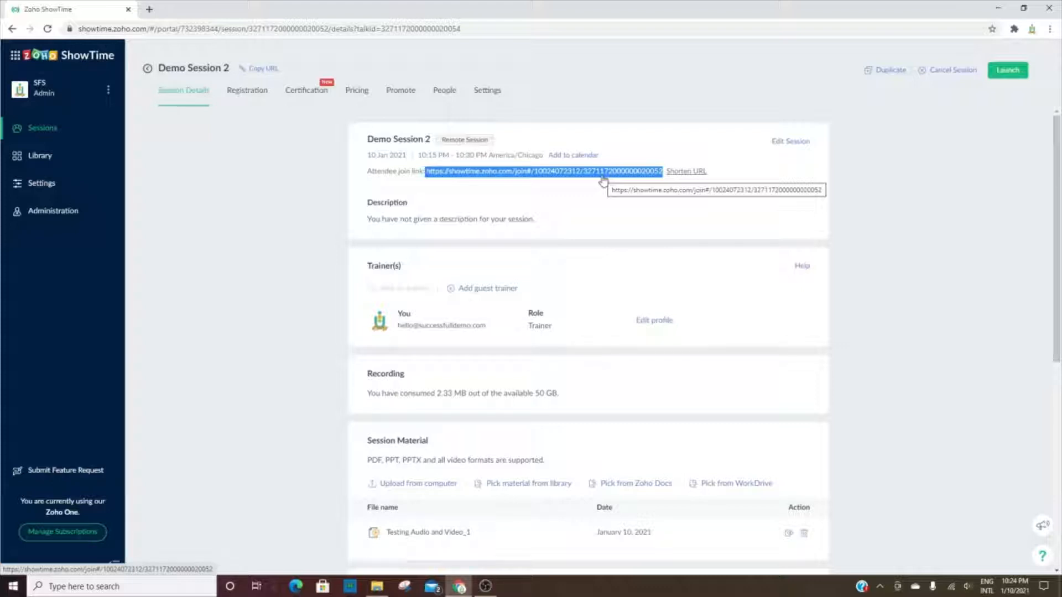
mouse_move(570, 155)
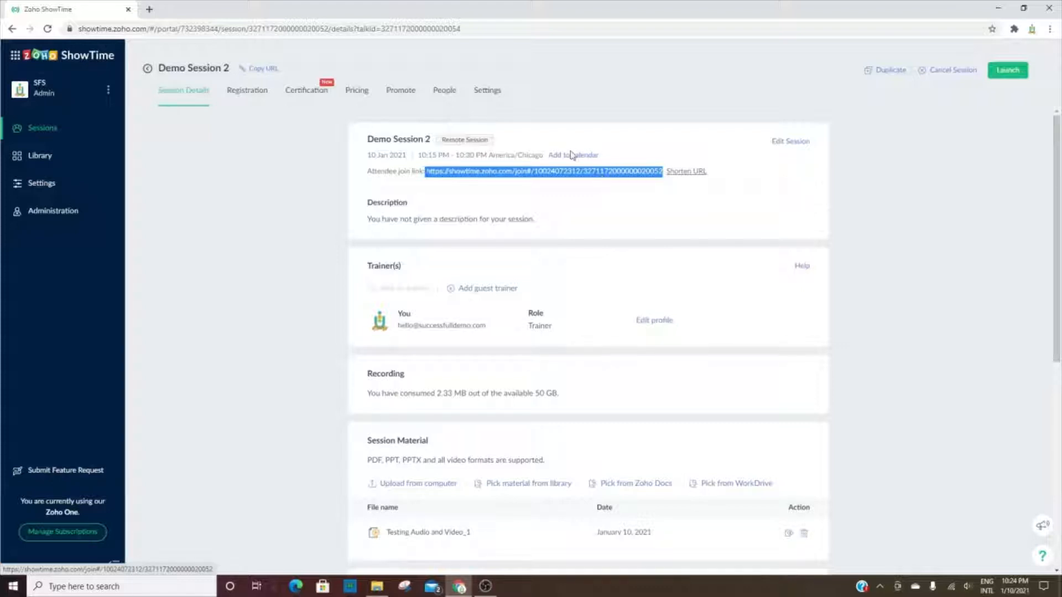
mouse_move(589, 157)
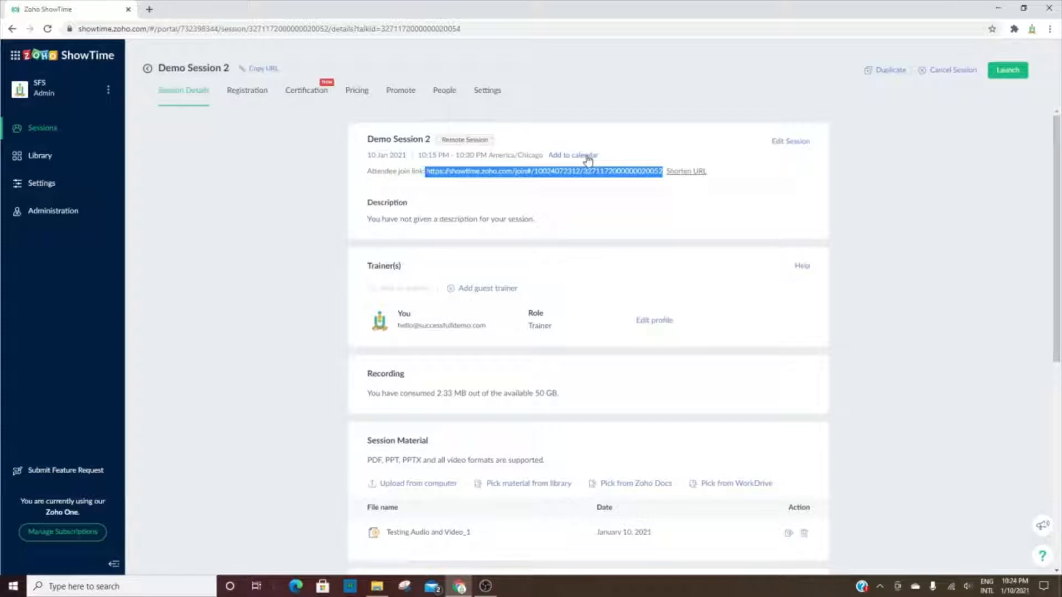
mouse_move(428, 219)
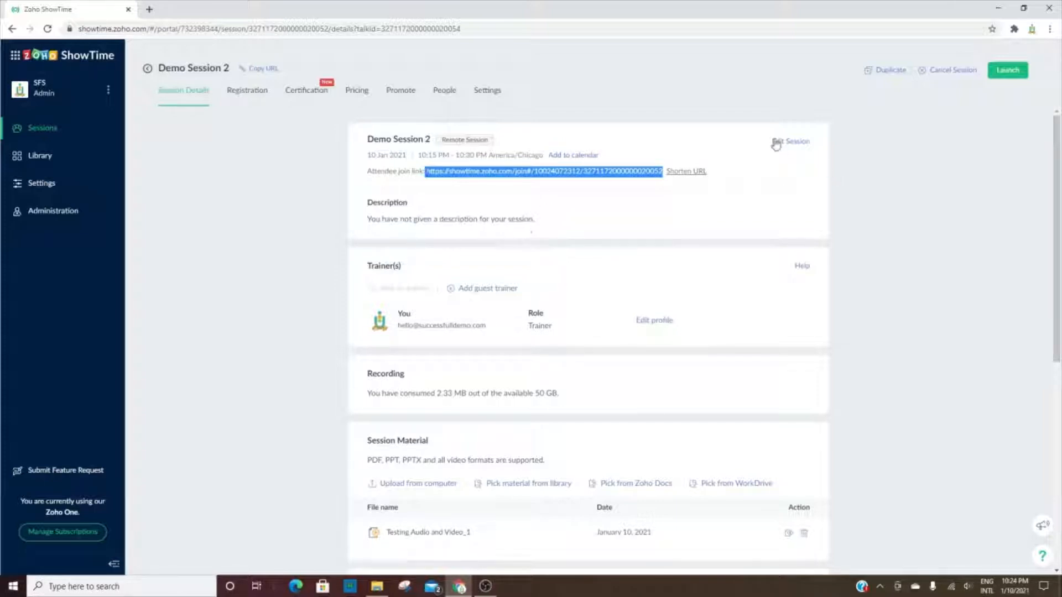
mouse_move(398, 325)
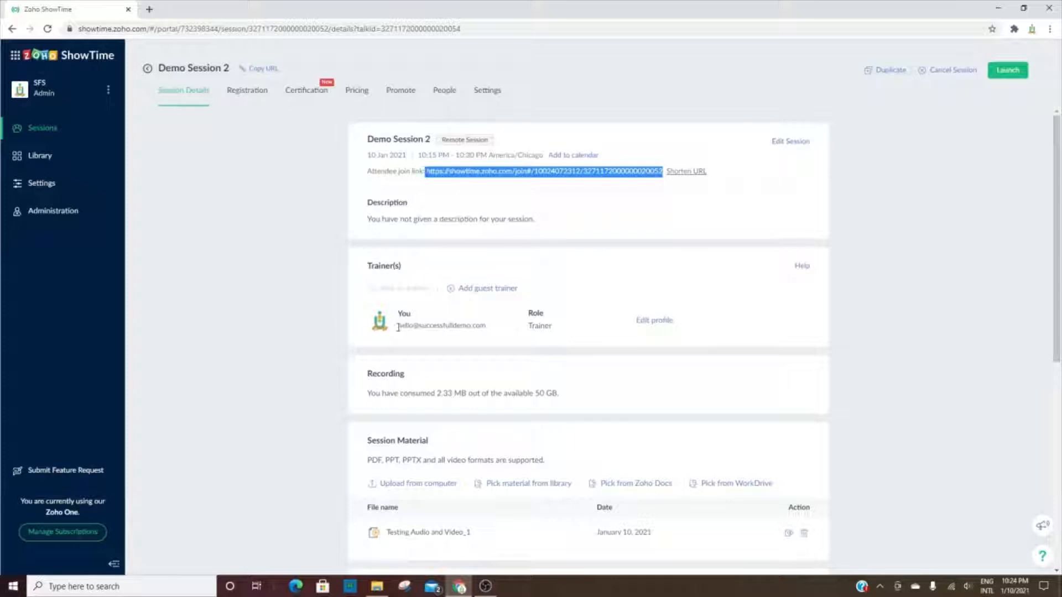
mouse_move(561, 325)
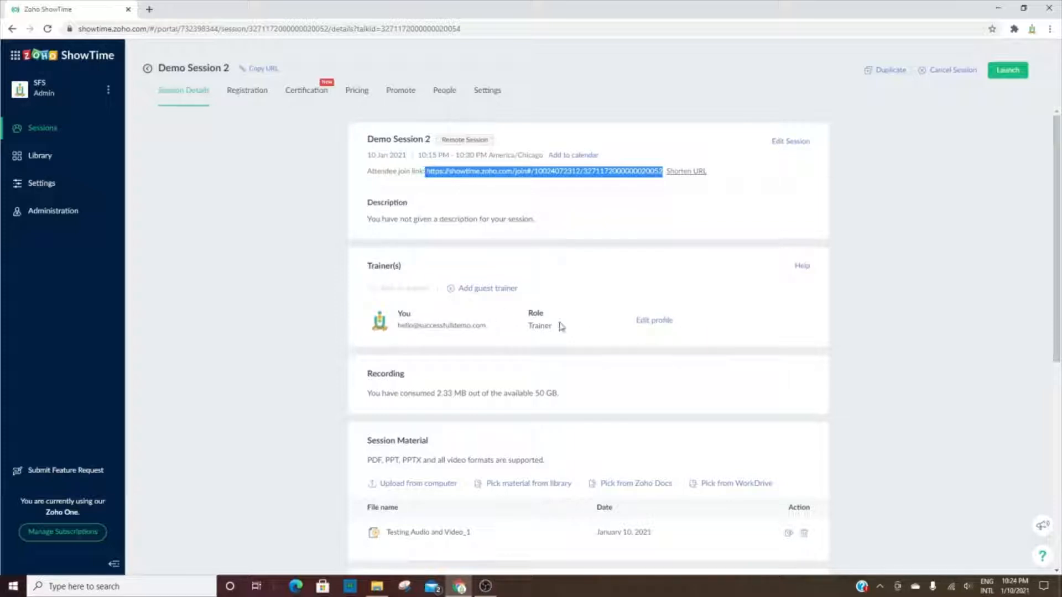
mouse_move(419, 404)
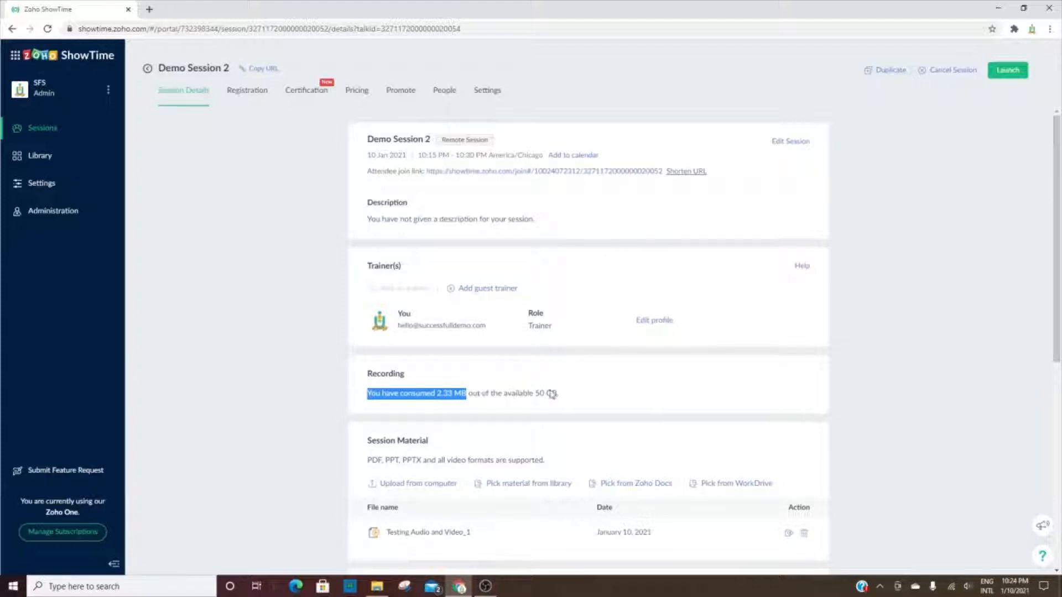
scroll(down, 3)
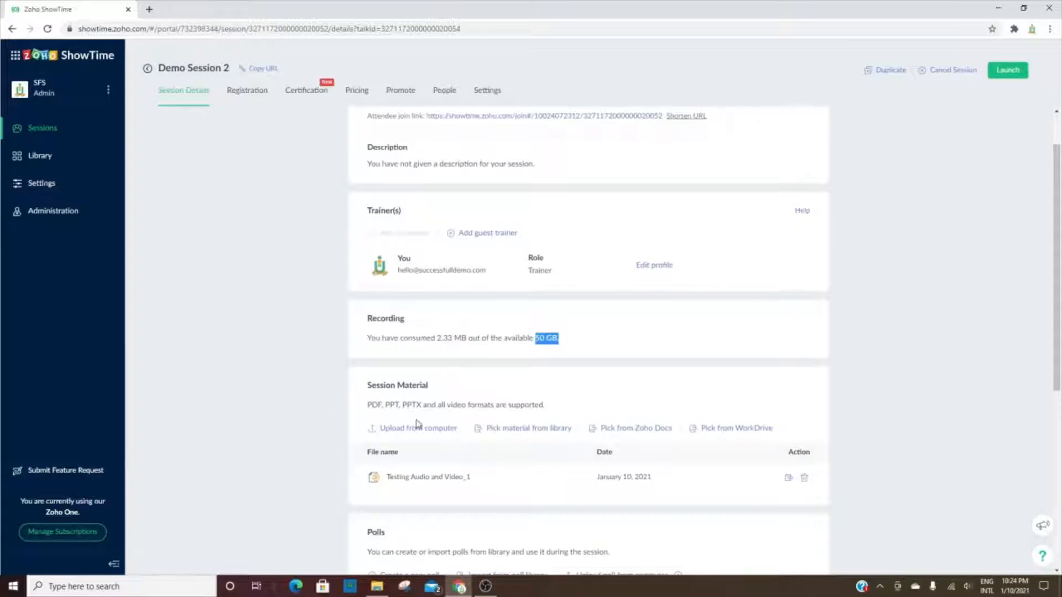
scroll(down, 3)
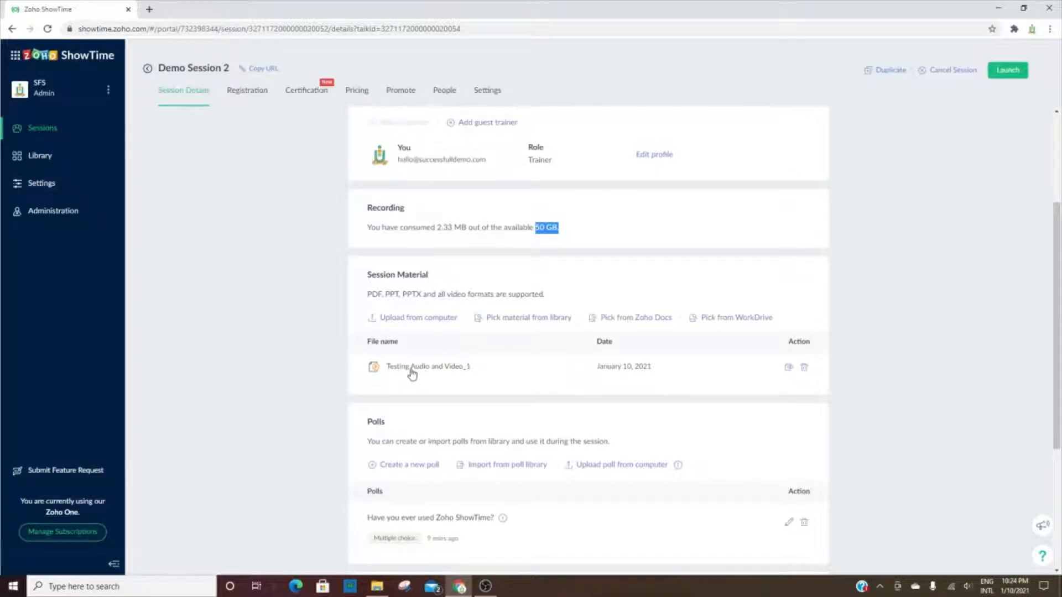
mouse_move(396, 298)
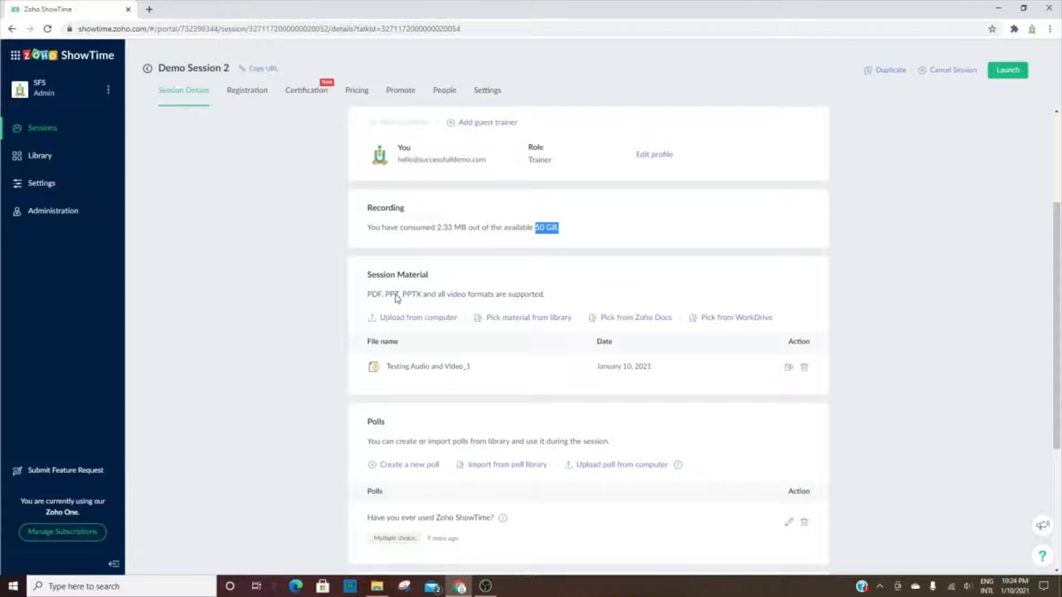
mouse_move(463, 352)
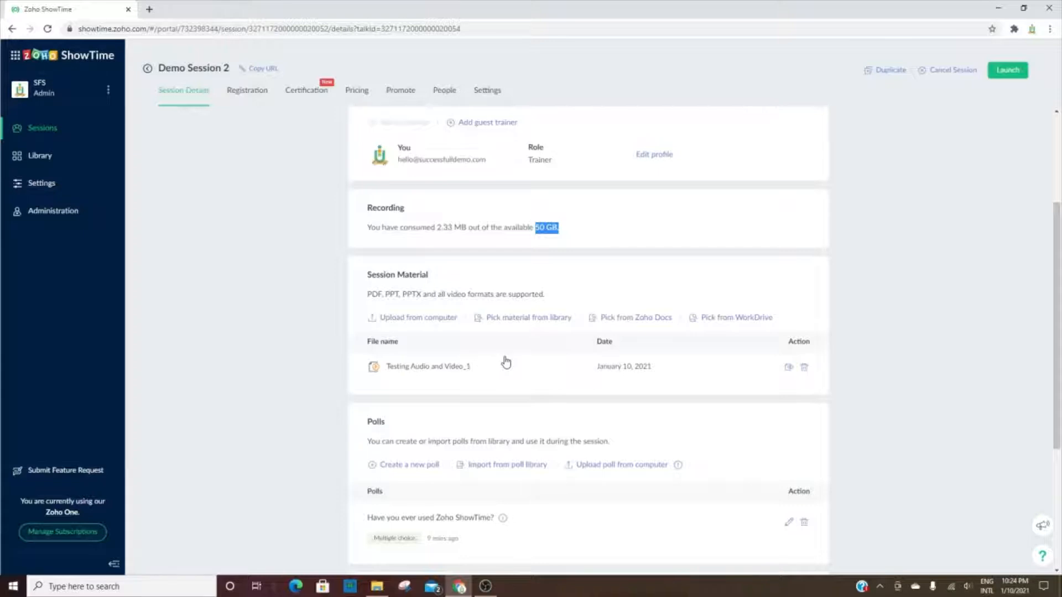
mouse_move(414, 375)
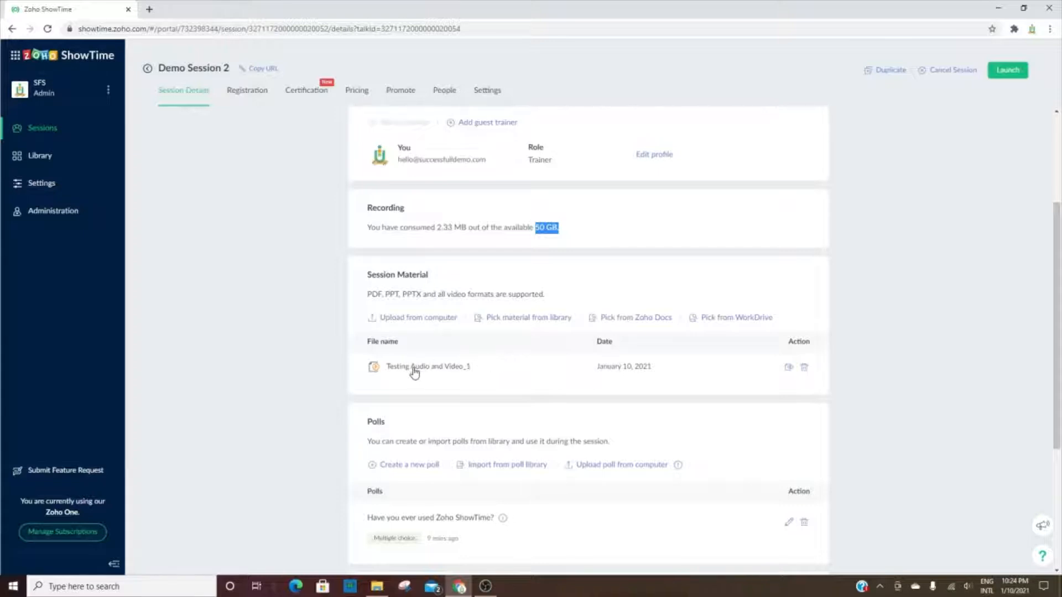
mouse_move(540, 380)
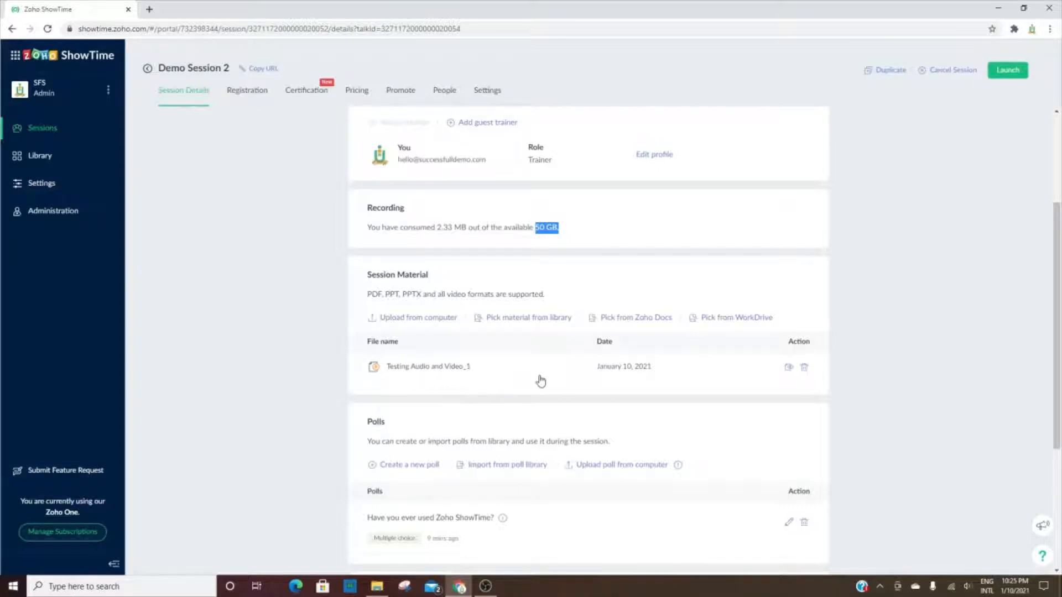
scroll(down, 3)
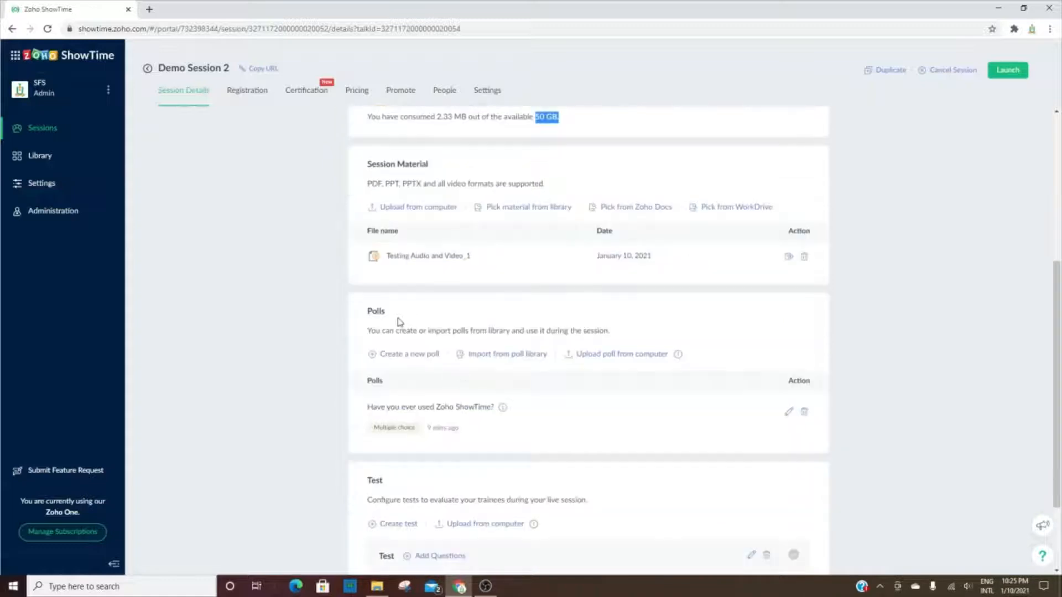
scroll(down, 3)
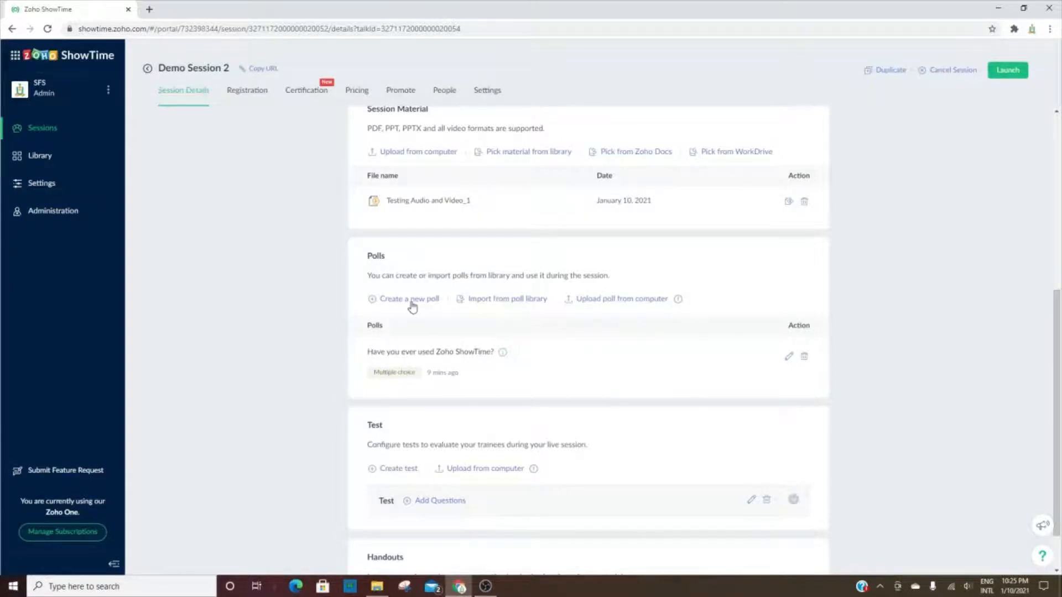
click(408, 298)
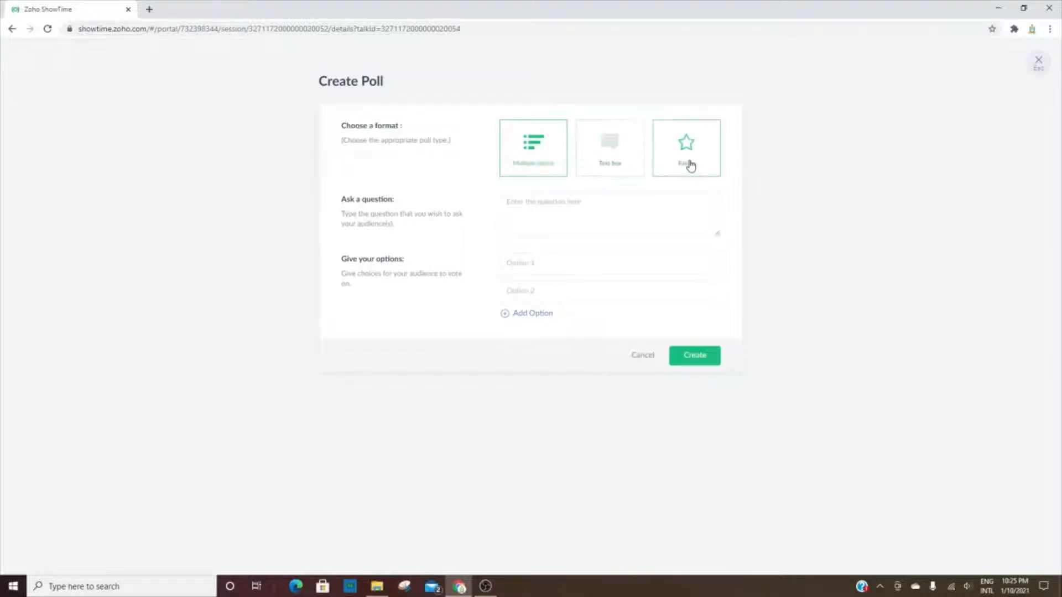
click(686, 148)
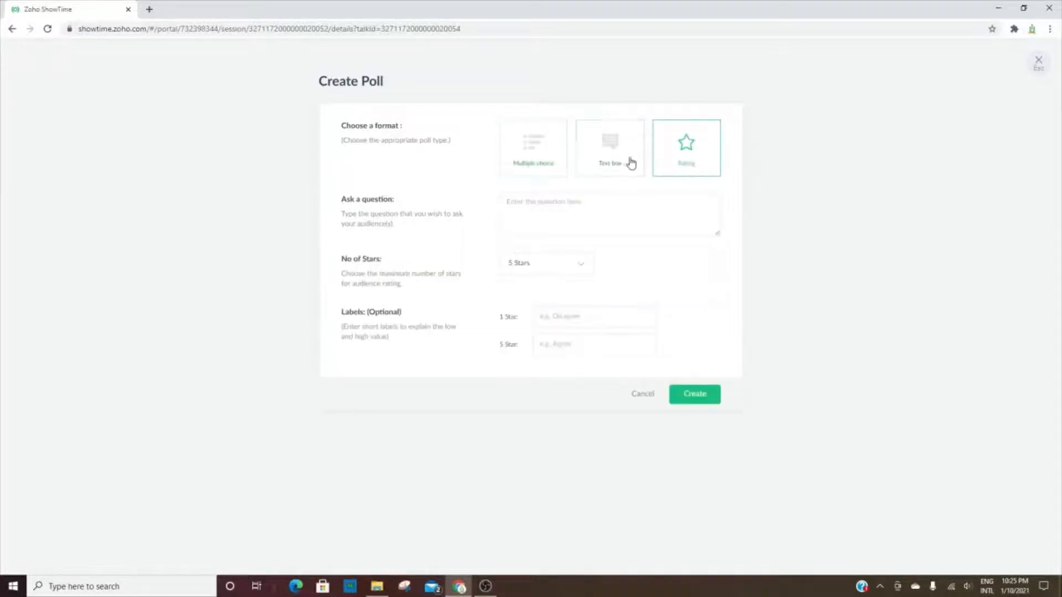
click(610, 148)
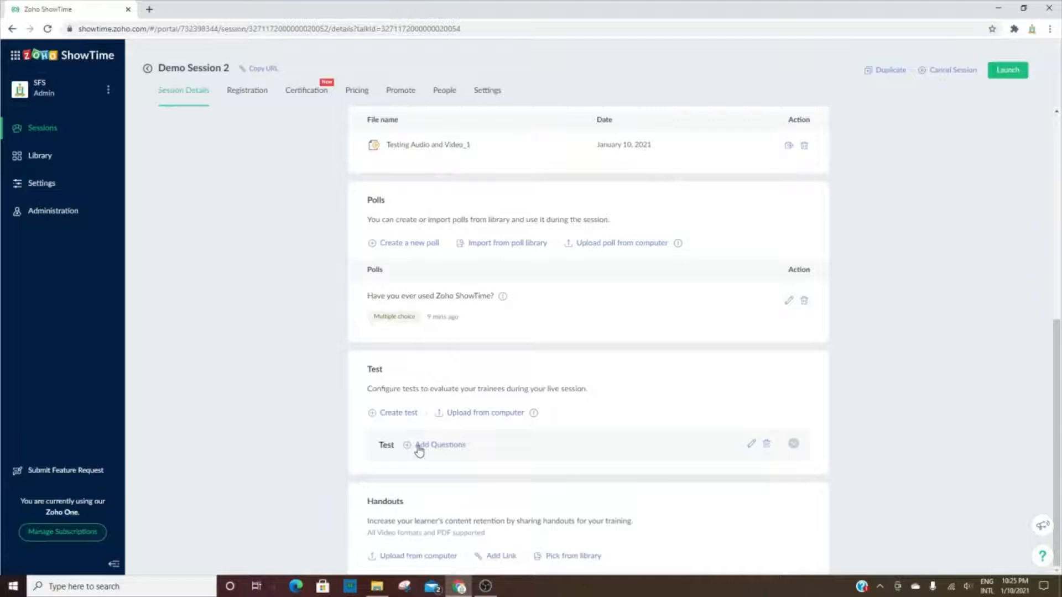
mouse_move(407, 416)
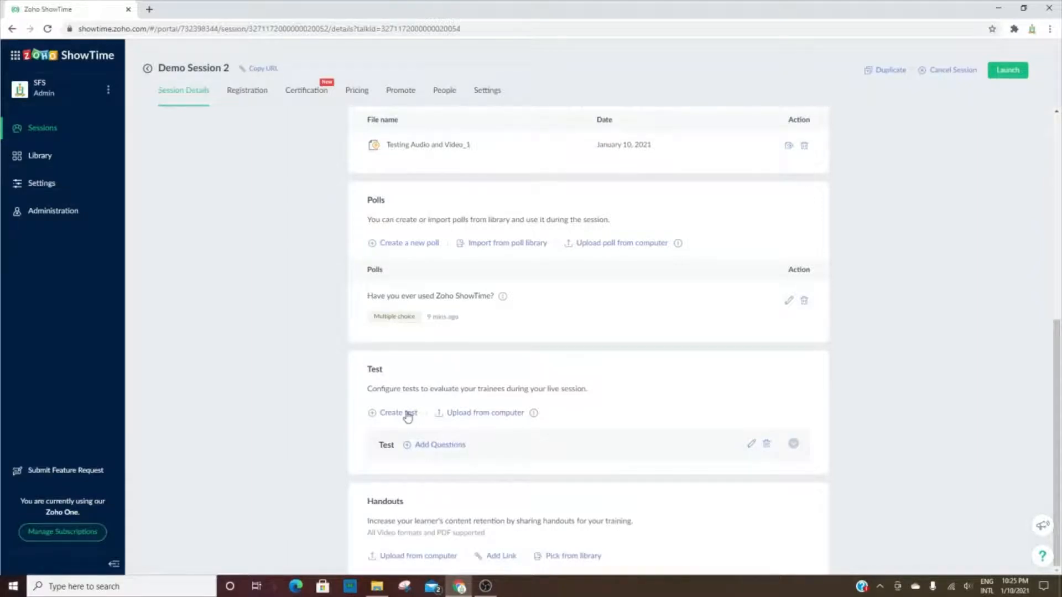
click(397, 413)
text(Test)
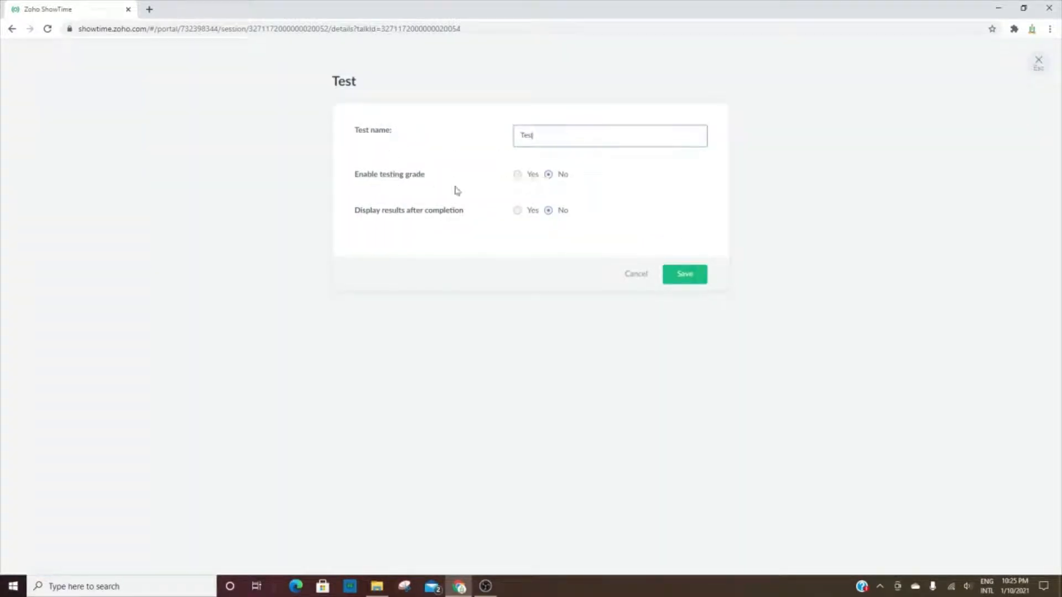
mouse_move(529, 180)
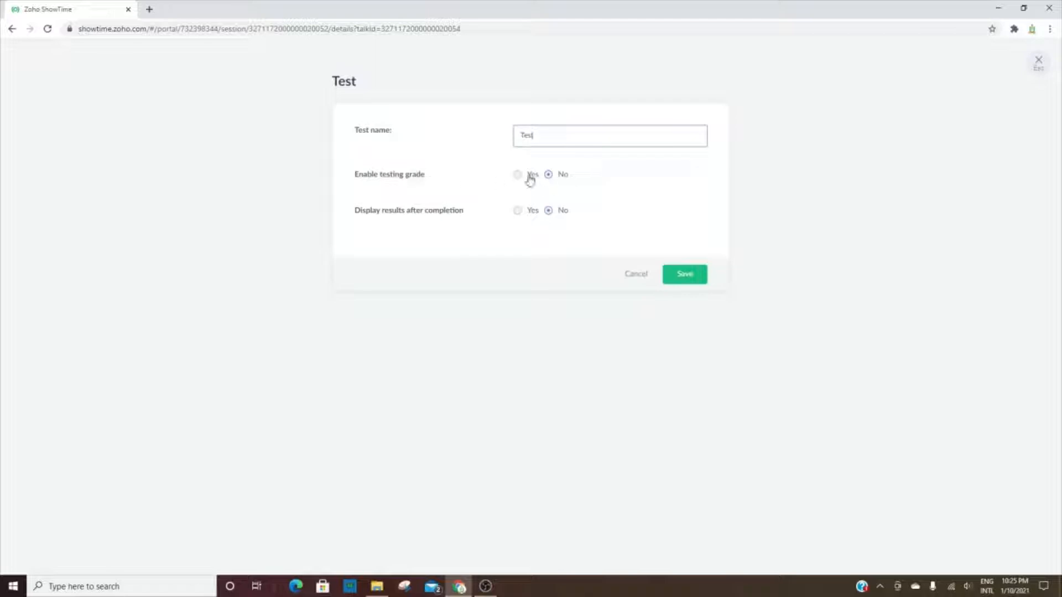
mouse_move(601, 279)
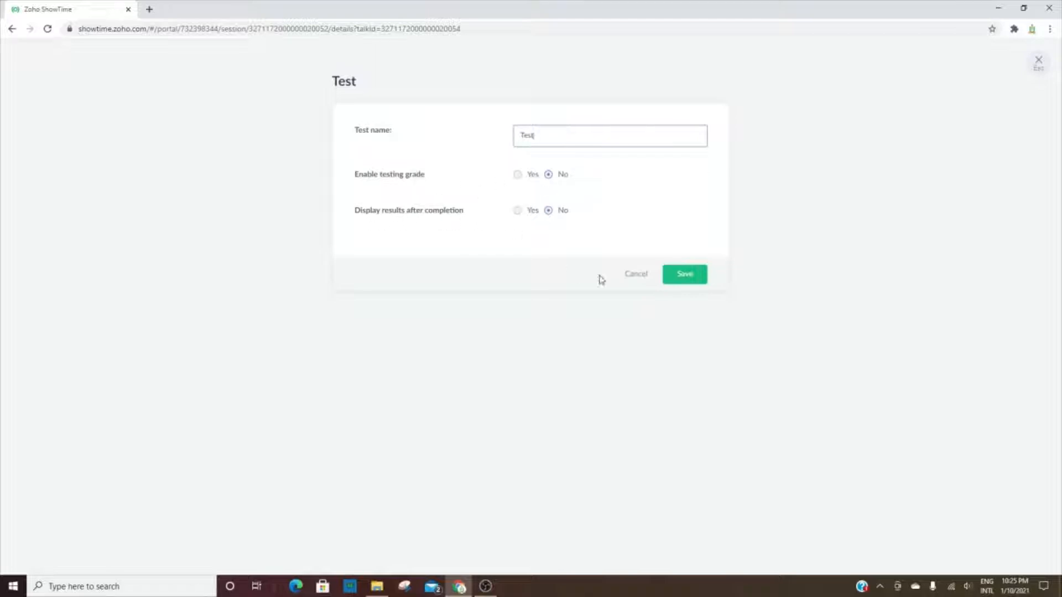
click(684, 274)
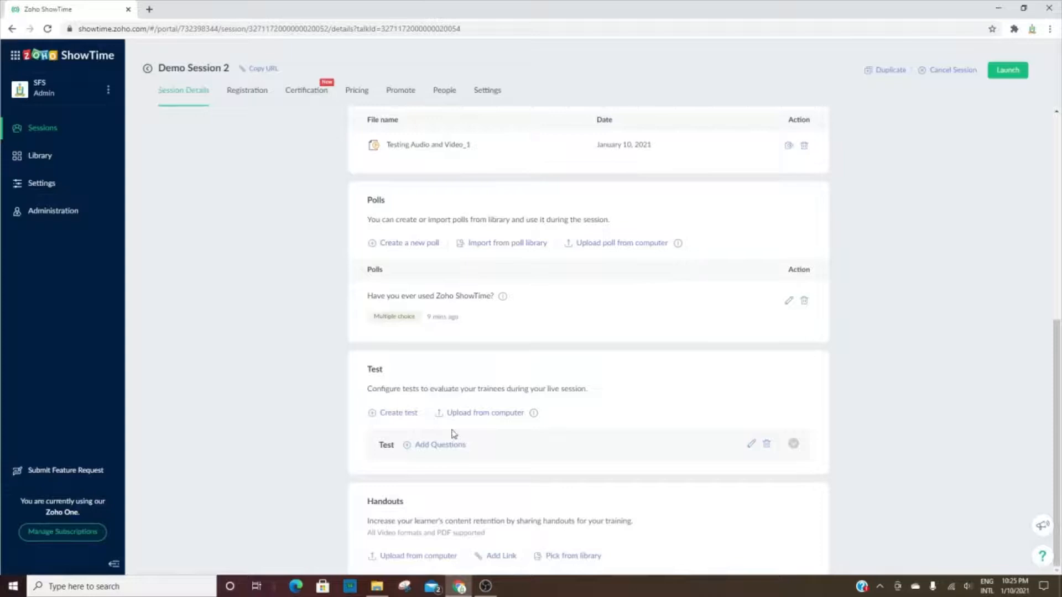
mouse_move(497, 418)
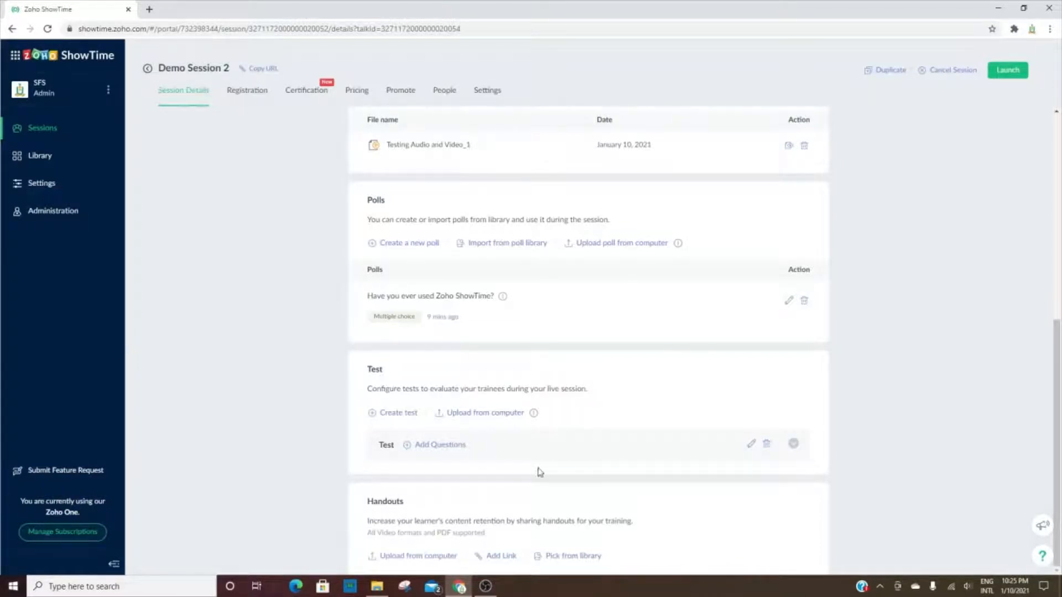
mouse_move(522, 544)
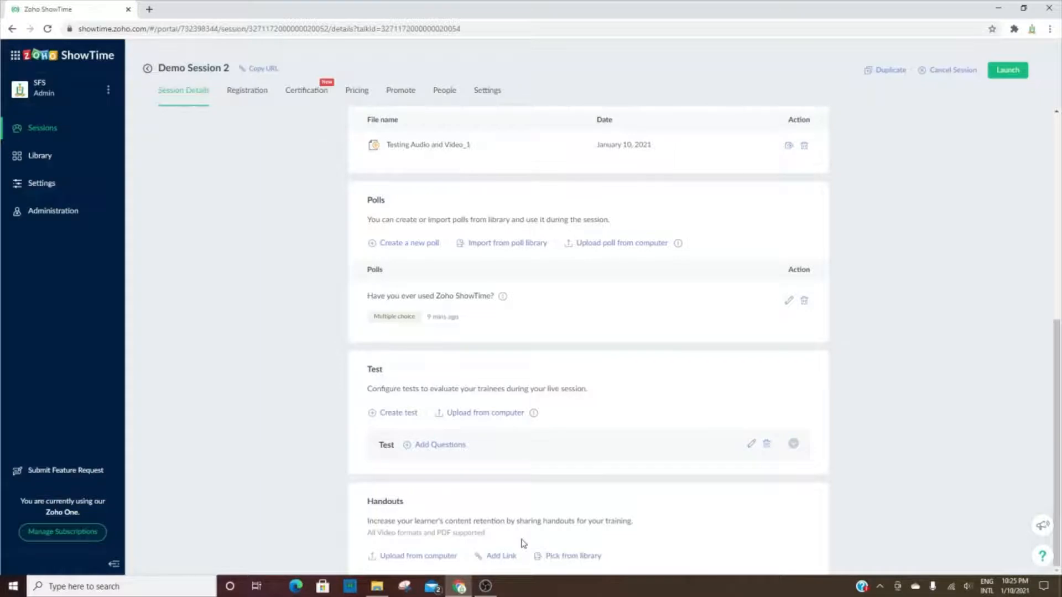
mouse_move(399, 563)
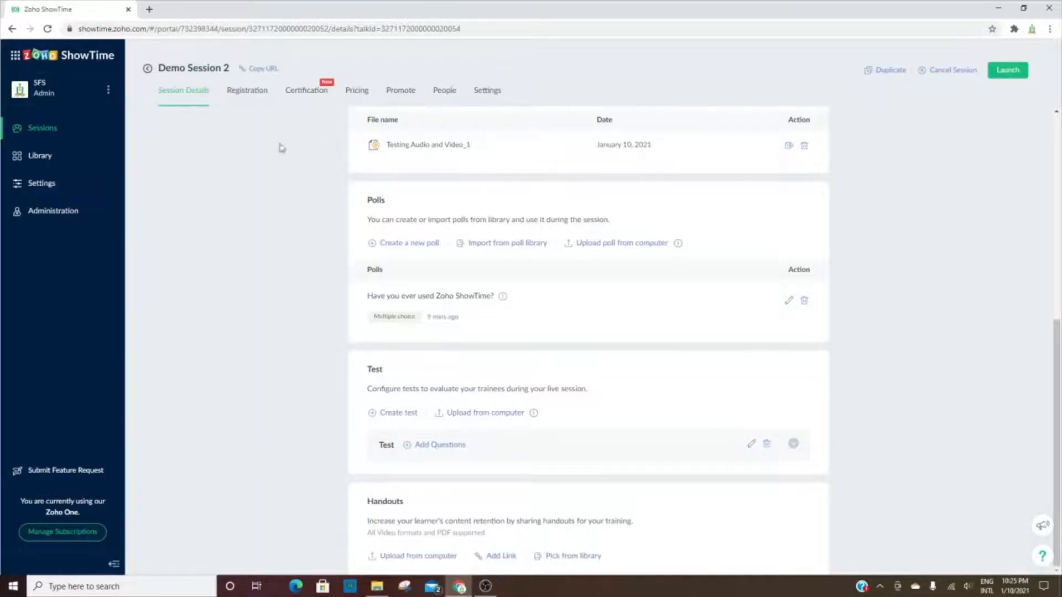
- Show Demo Session 2's registration settings and review the pre-defined City and State fields
click(247, 90)
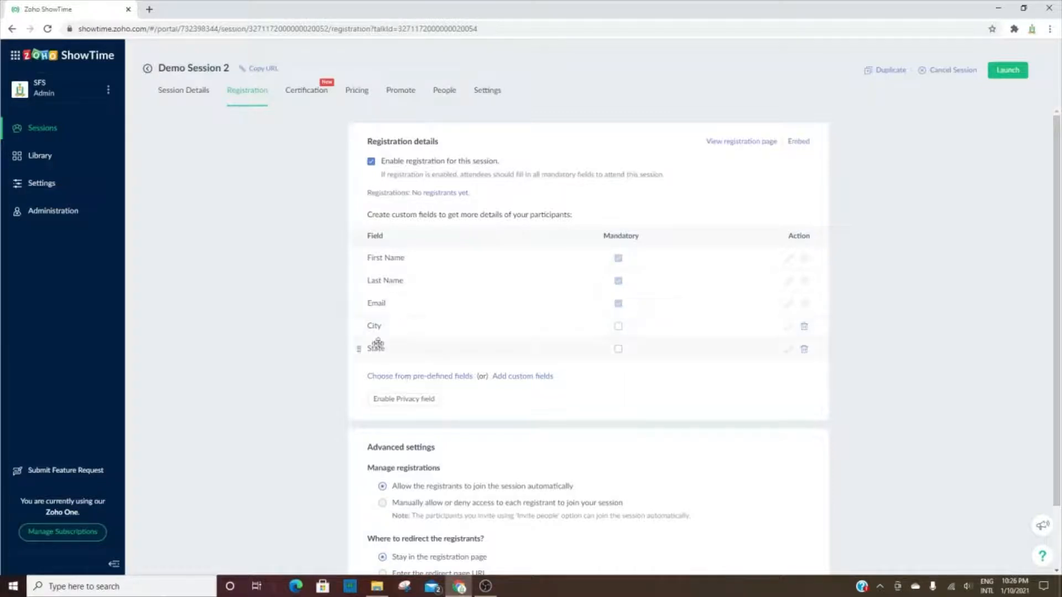
click(420, 376)
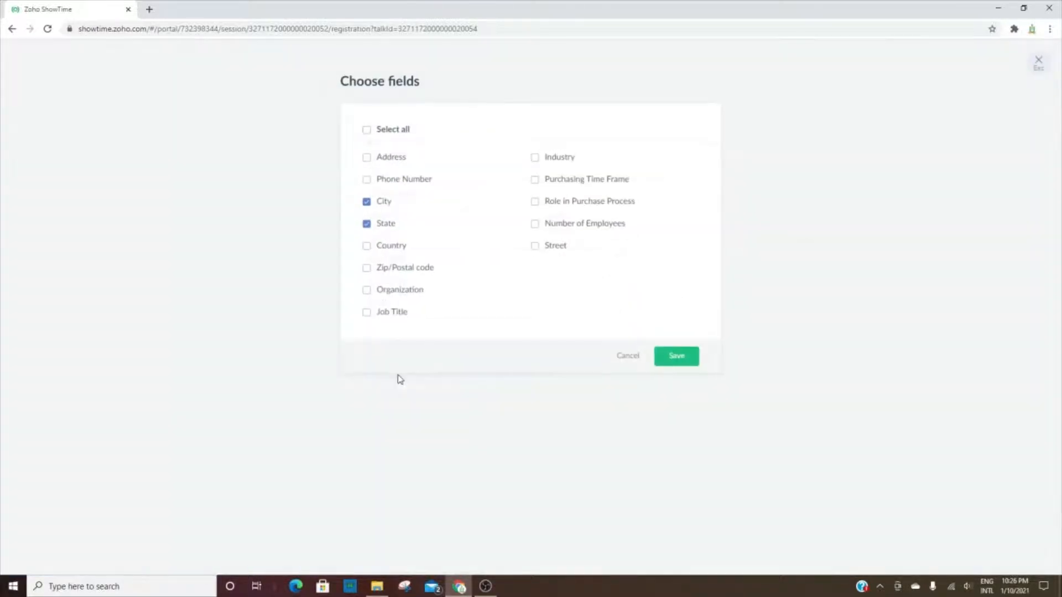
mouse_move(581, 328)
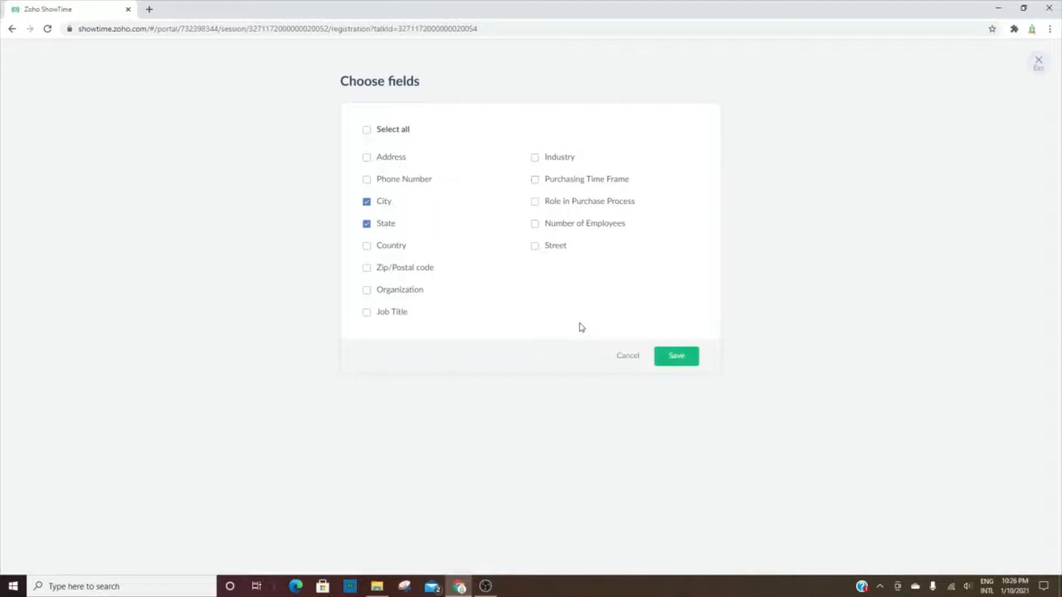
click(676, 356)
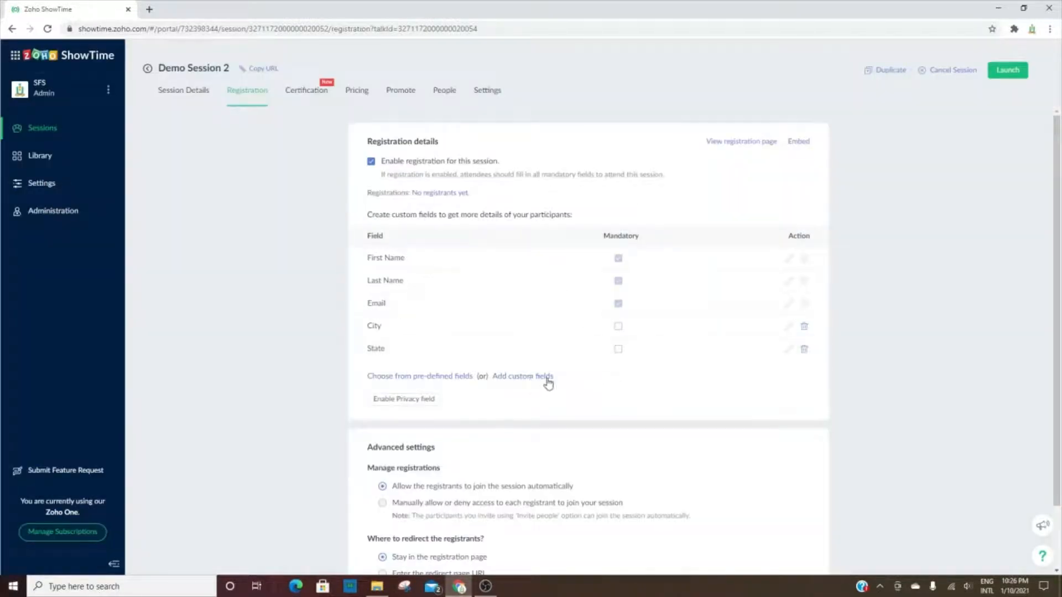
scroll(down, 3)
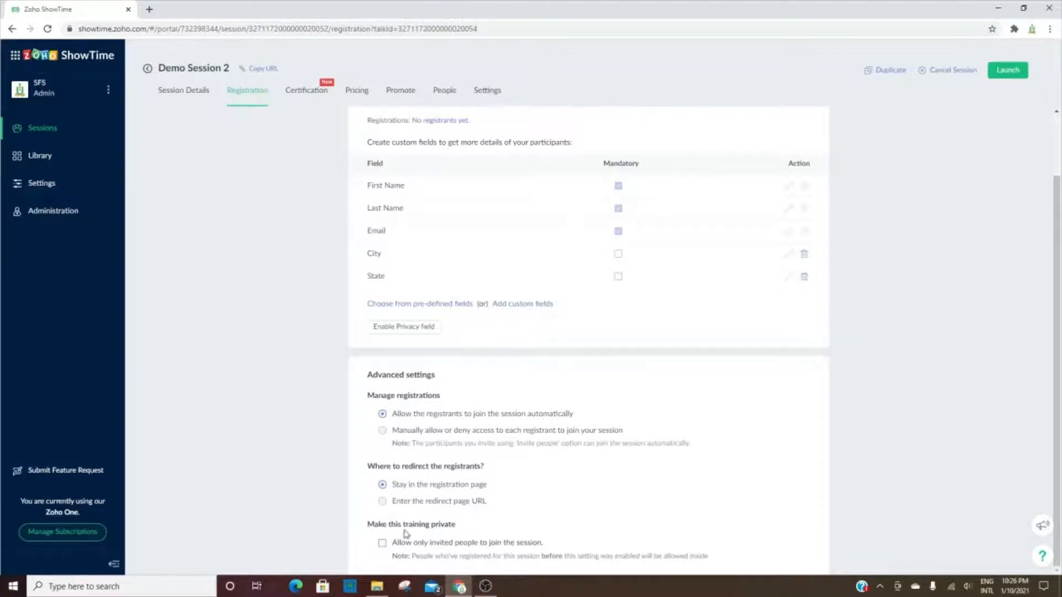
- Create a certificate from the first landscape Certificate of Excellence design, inspecting its logo and fields
click(305, 90)
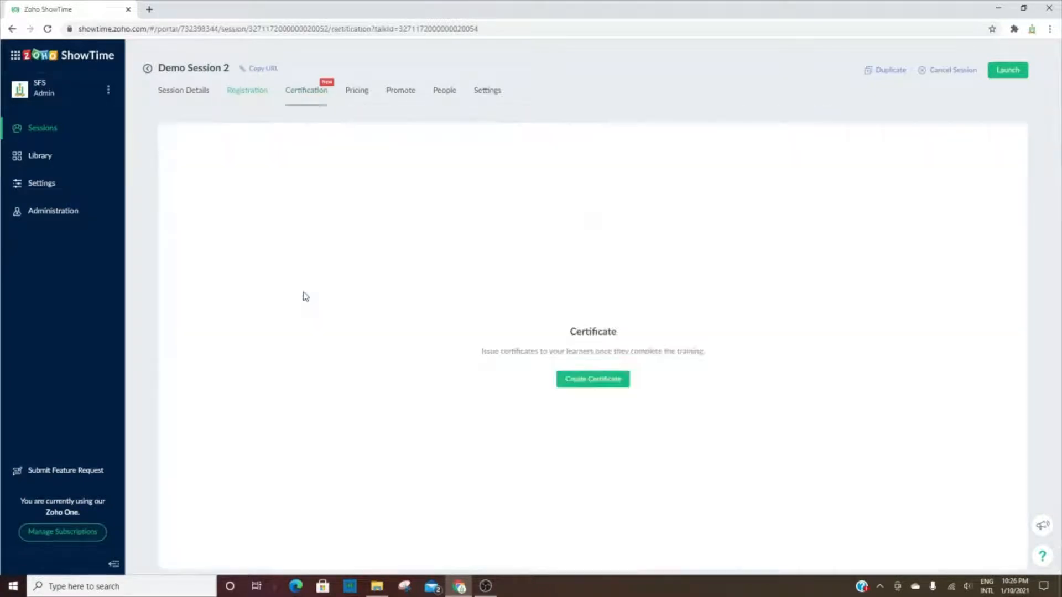
click(306, 90)
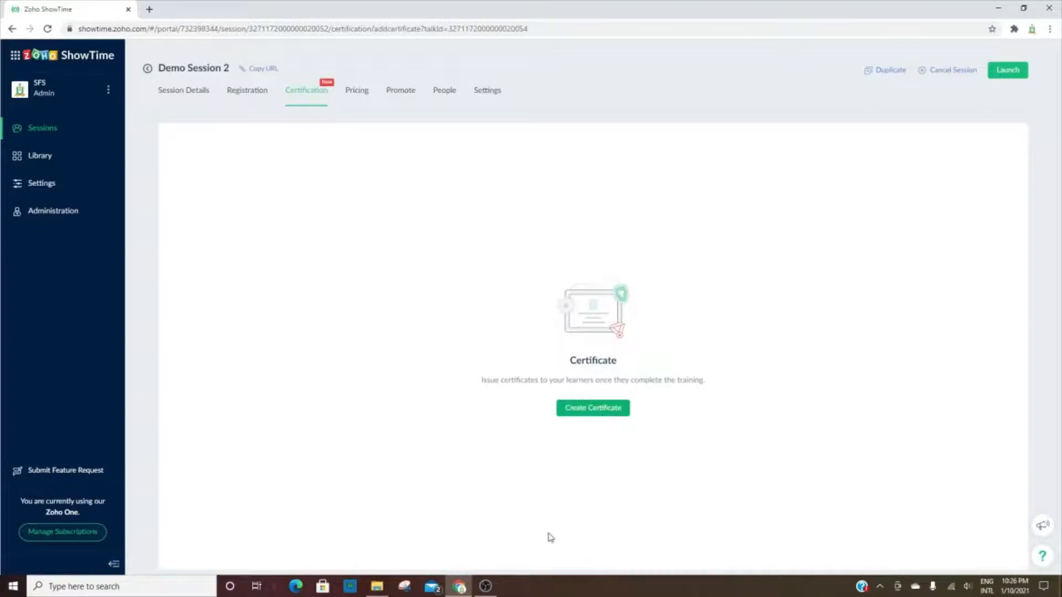
click(592, 408)
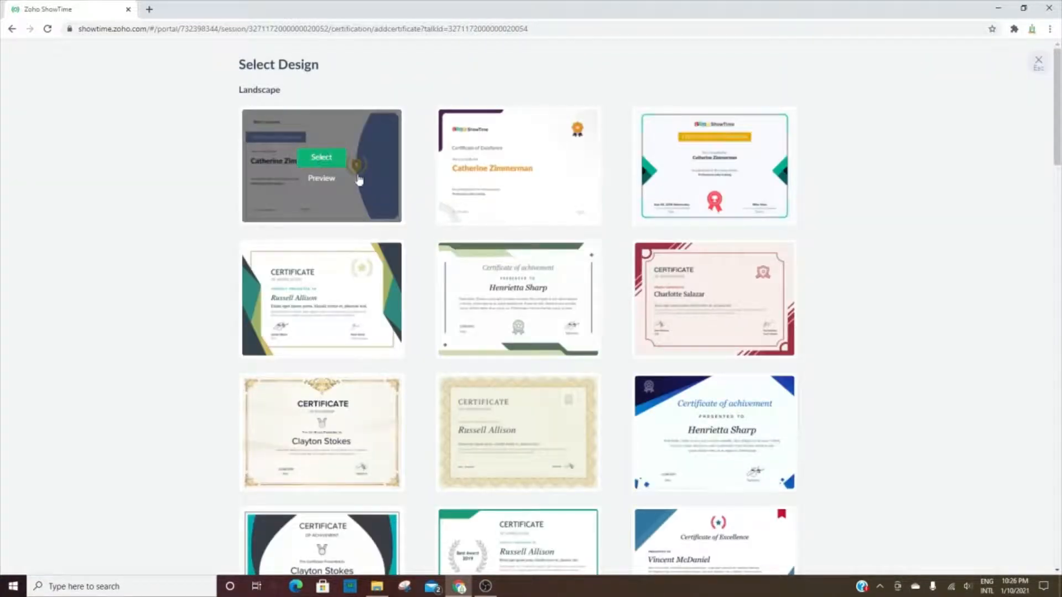
click(321, 158)
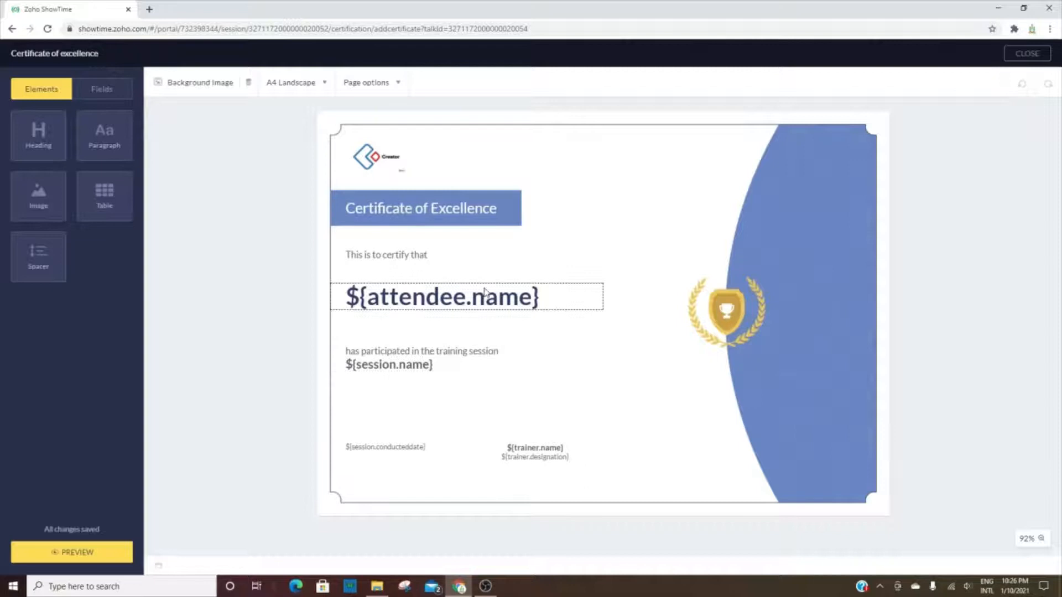
click(389, 365)
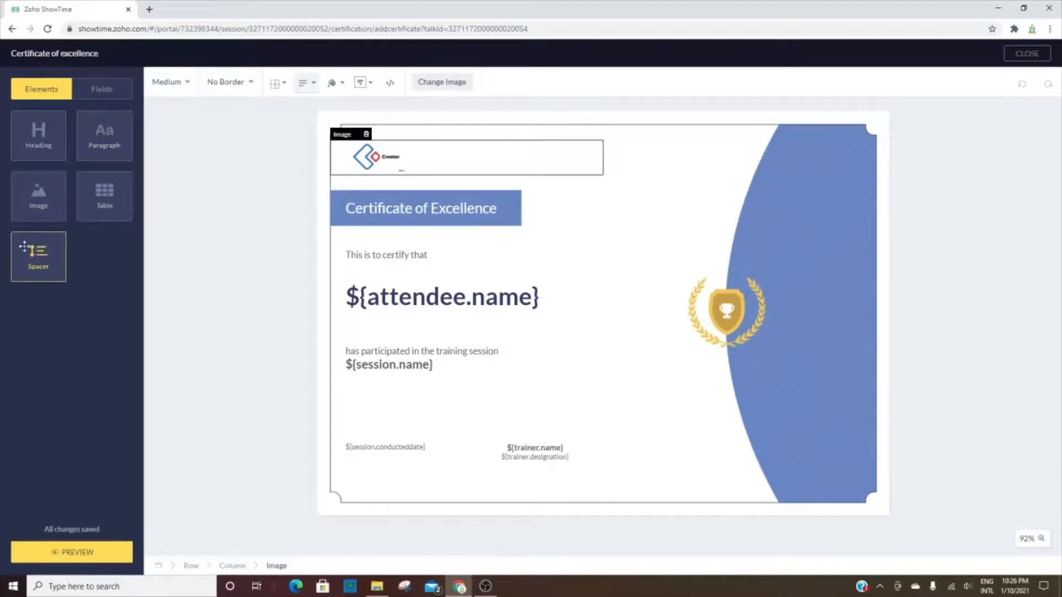
click(102, 89)
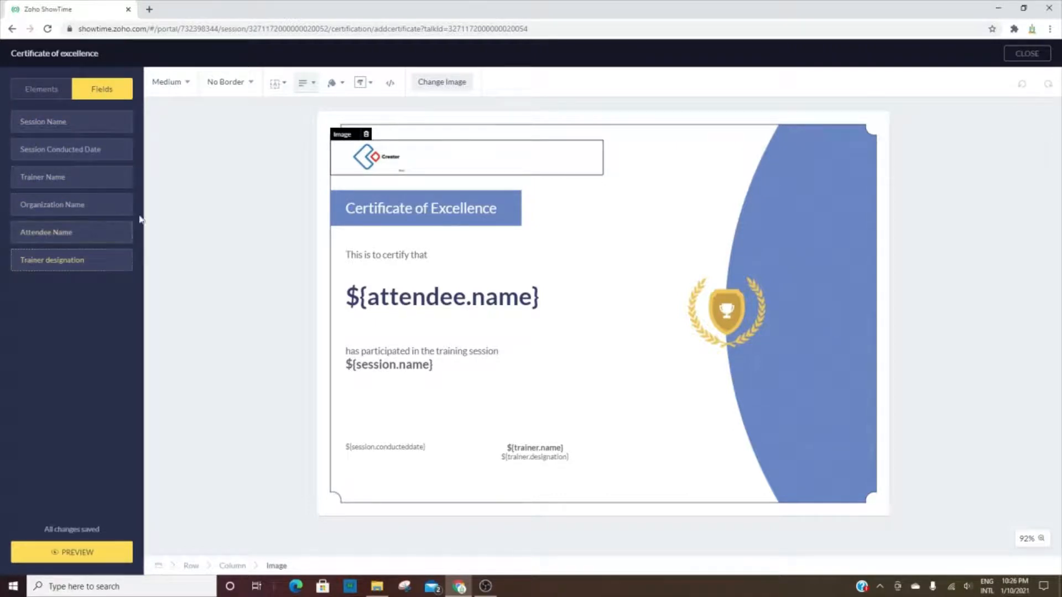
click(1026, 53)
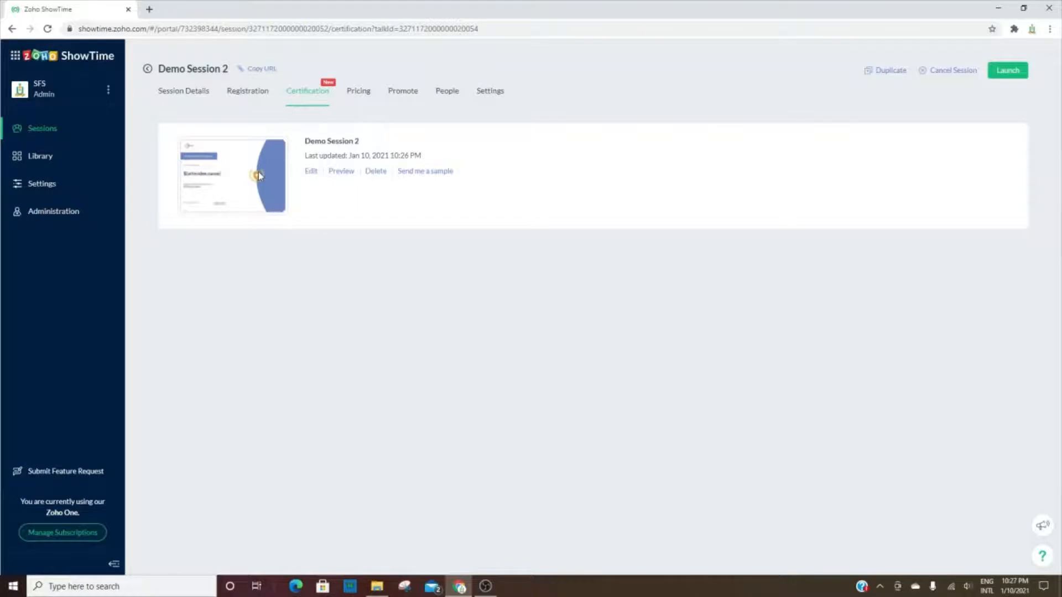
- Check the empty pricing page and ticket reports, then show the Promote options
click(358, 91)
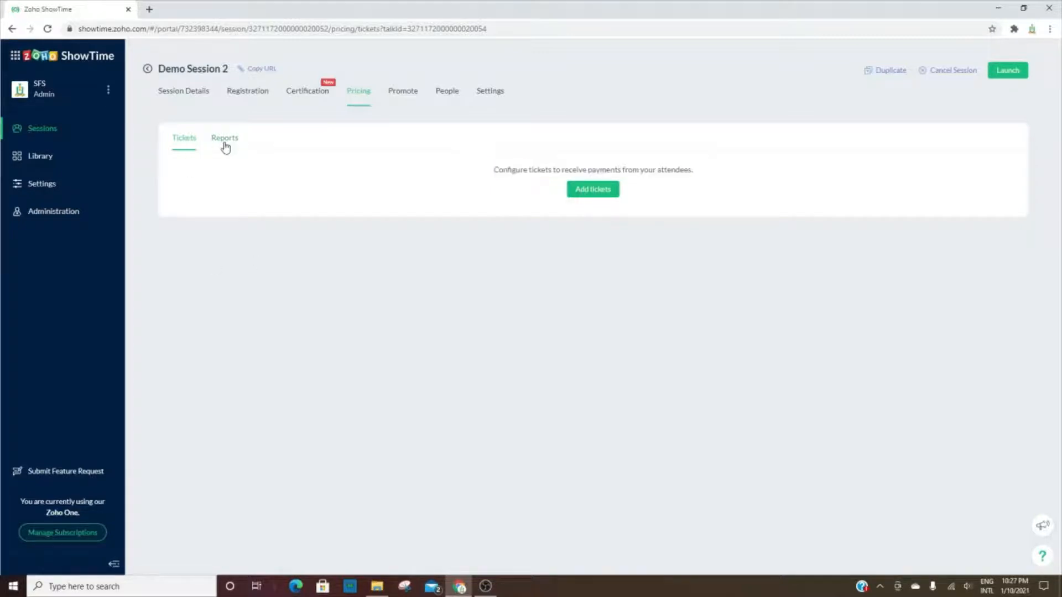
click(224, 138)
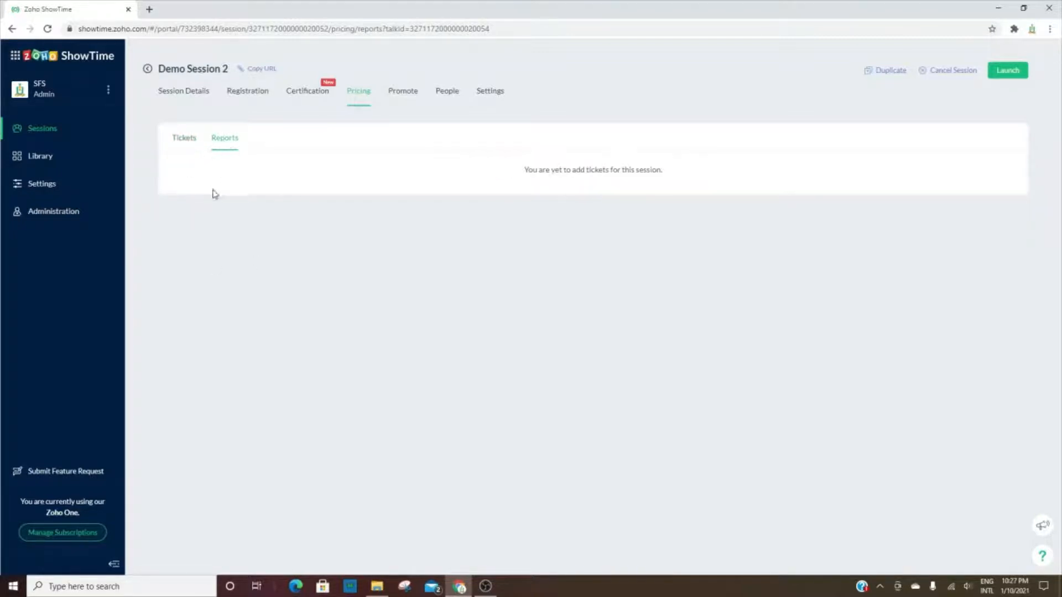
click(402, 91)
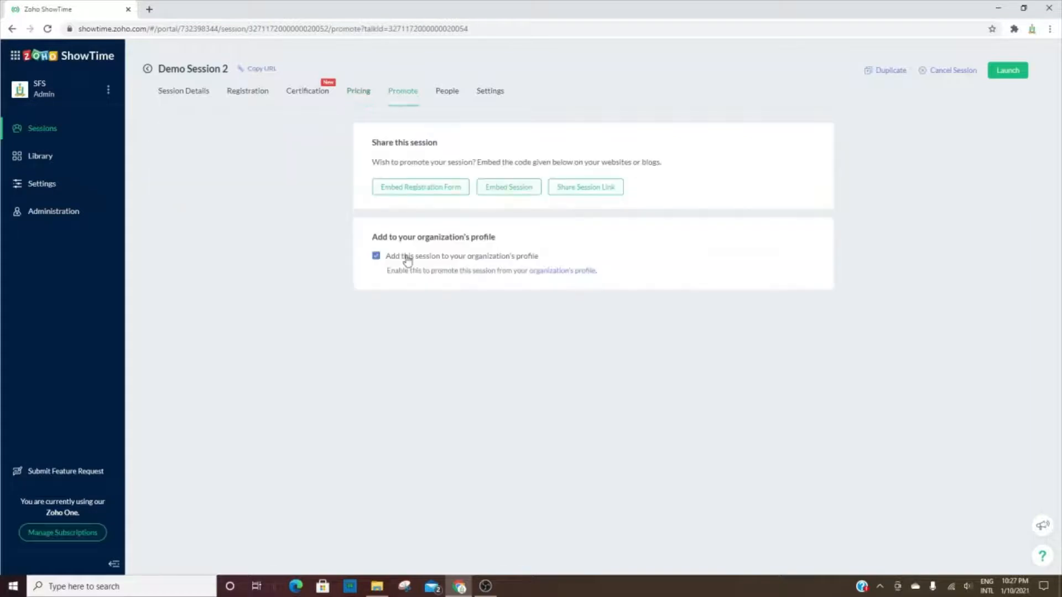
mouse_move(456, 388)
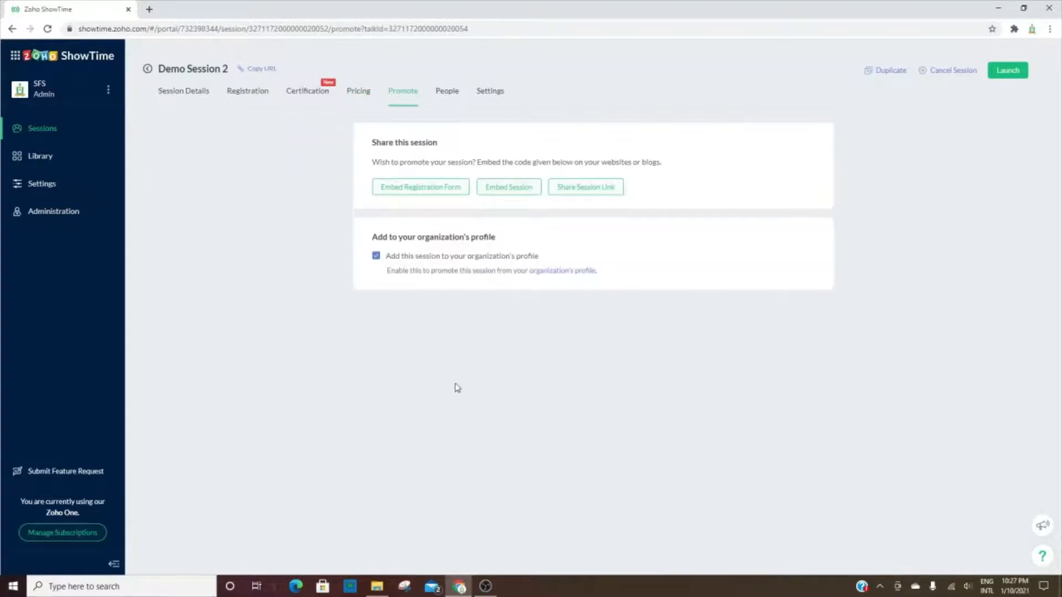
mouse_move(443, 253)
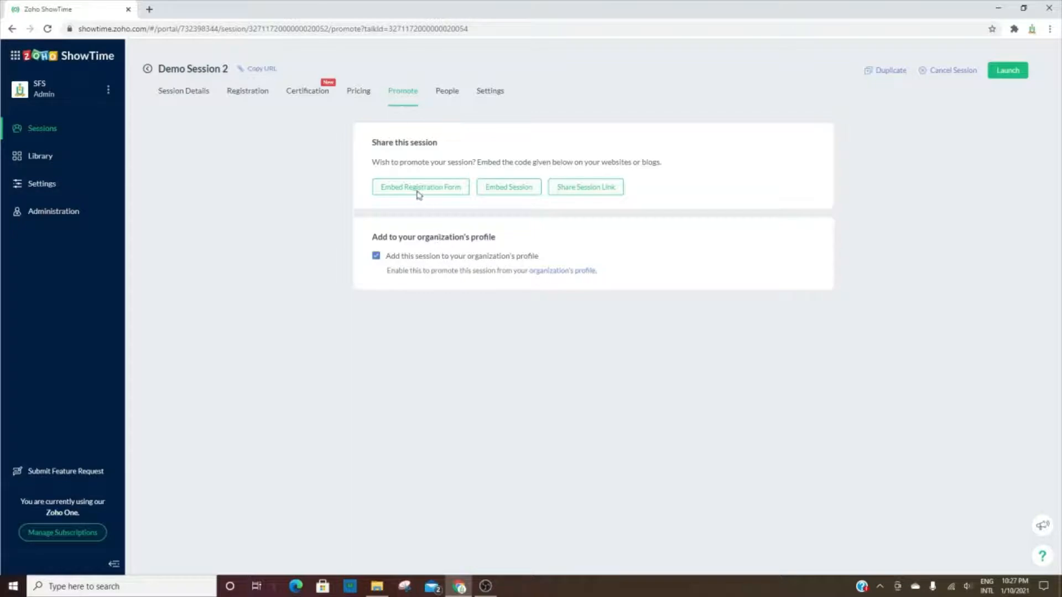
click(421, 187)
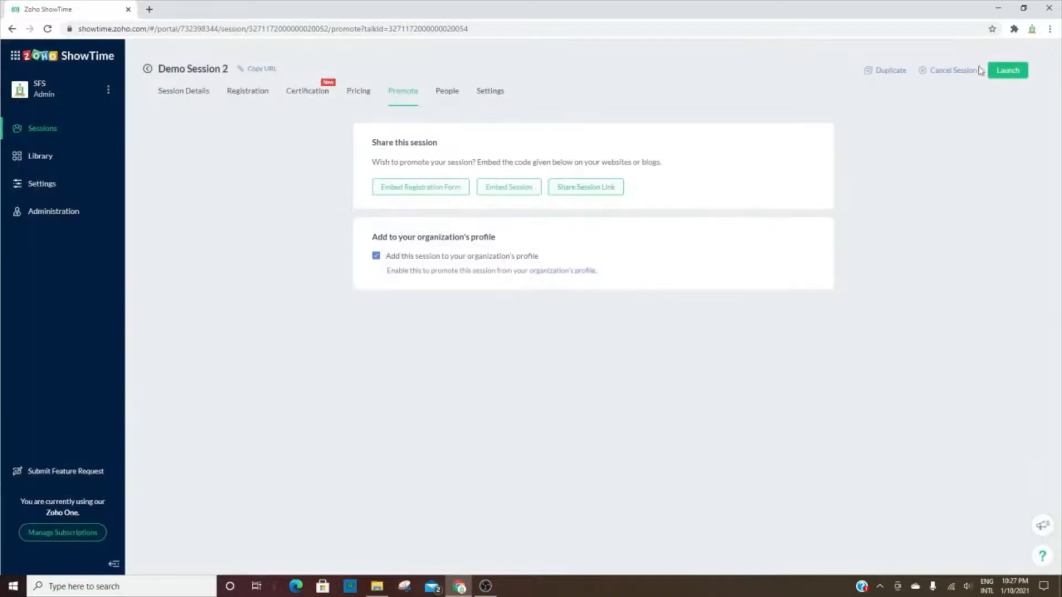
click(509, 186)
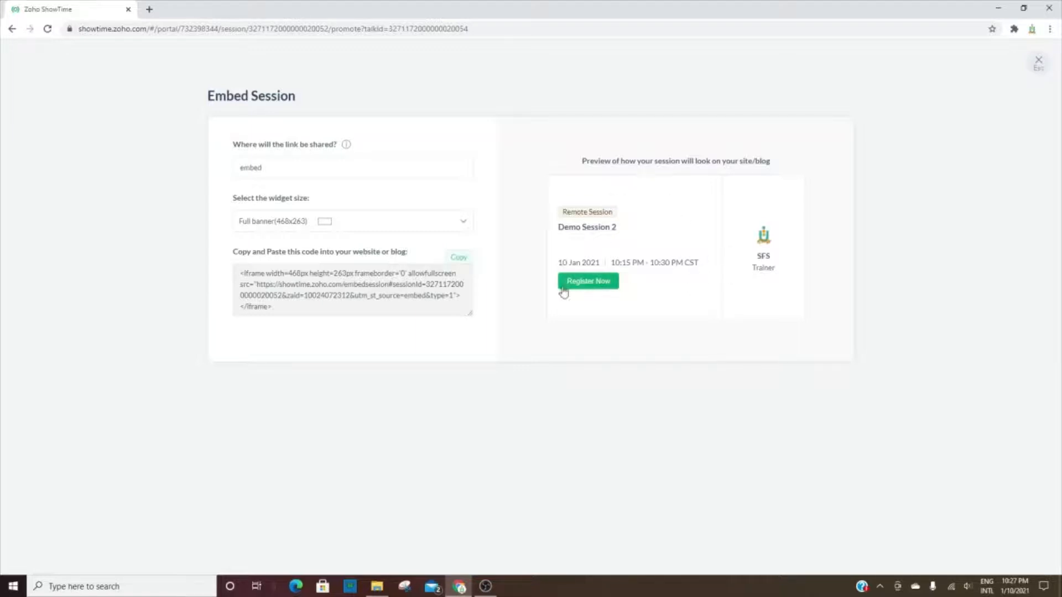
mouse_move(1041, 59)
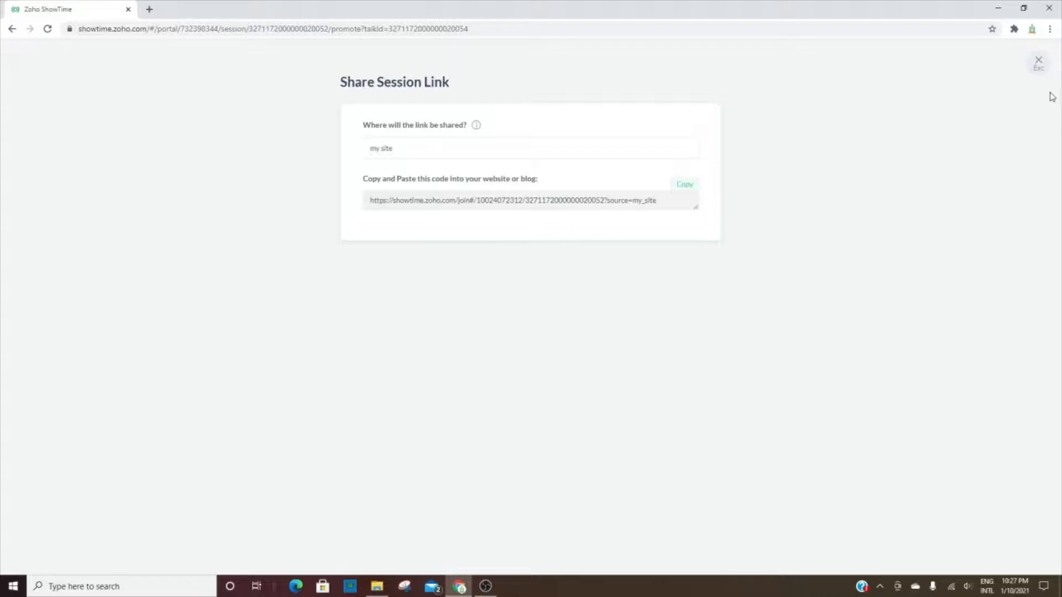
click(1038, 58)
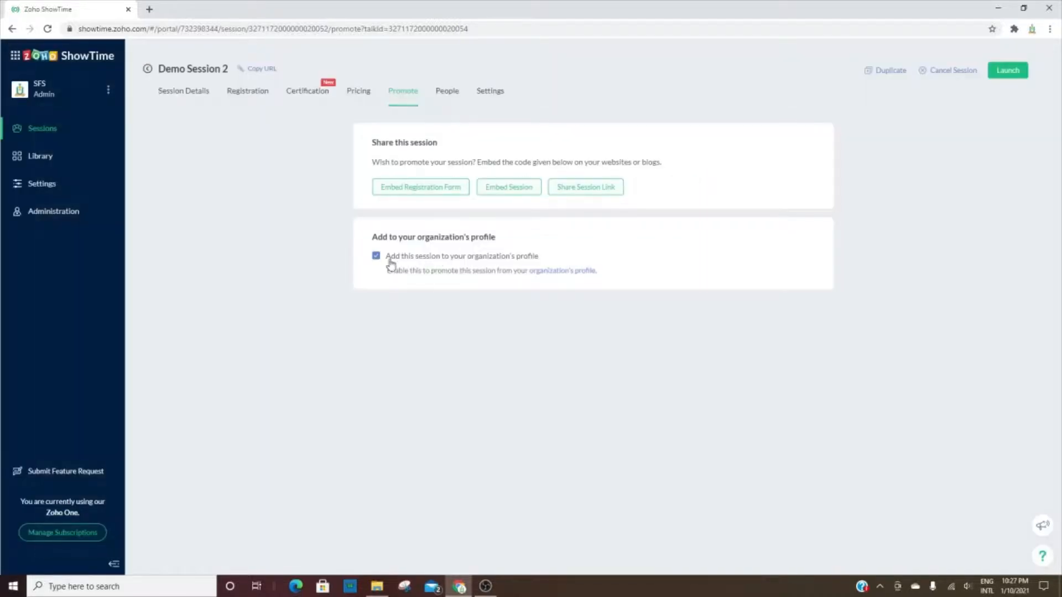
mouse_move(493, 263)
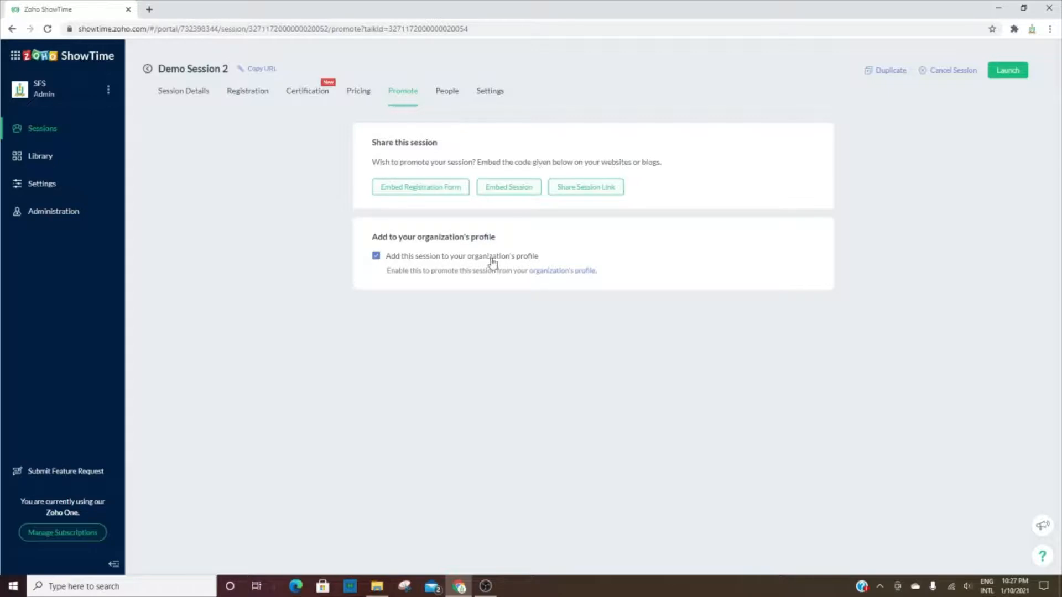
mouse_move(563, 276)
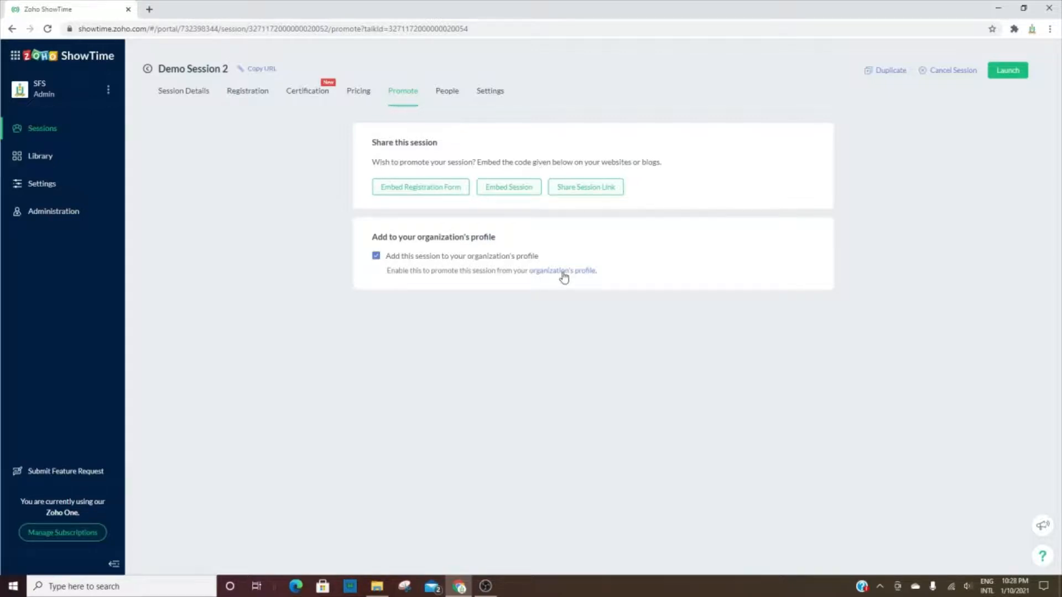
- Open the SuccessFULL Demo organization's public profile listing Demo Session 2
click(562, 270)
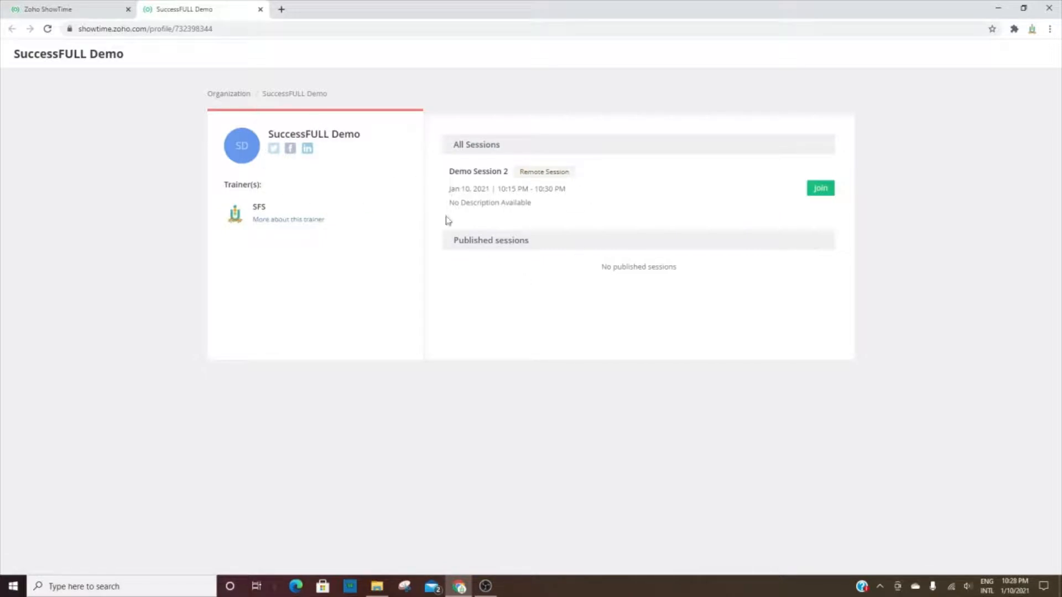
mouse_move(290, 152)
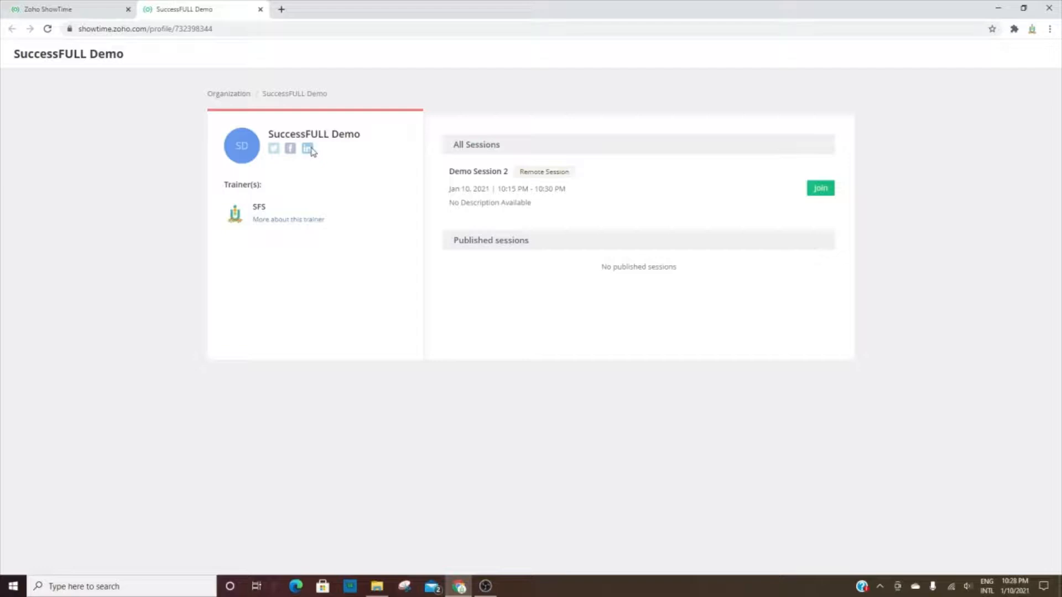
mouse_move(261, 268)
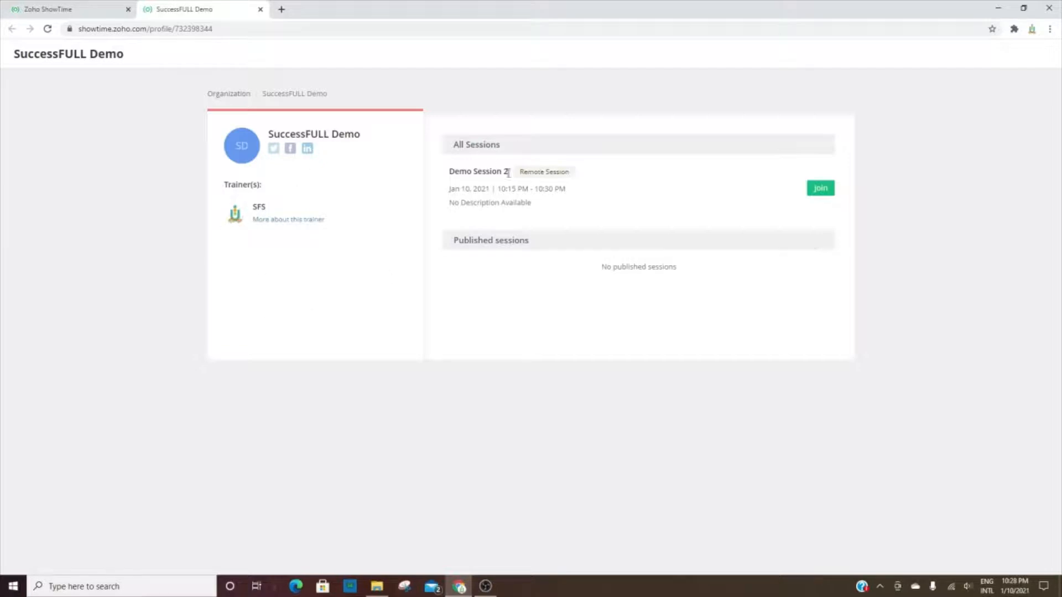
mouse_move(536, 267)
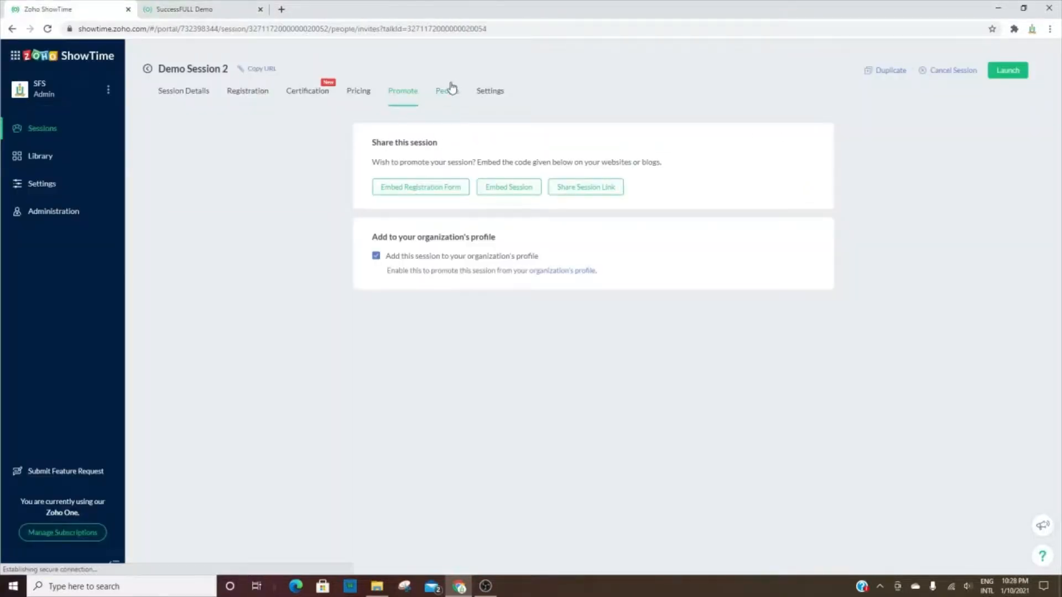
- View Demo Session 2's invited people and its General settings
click(446, 91)
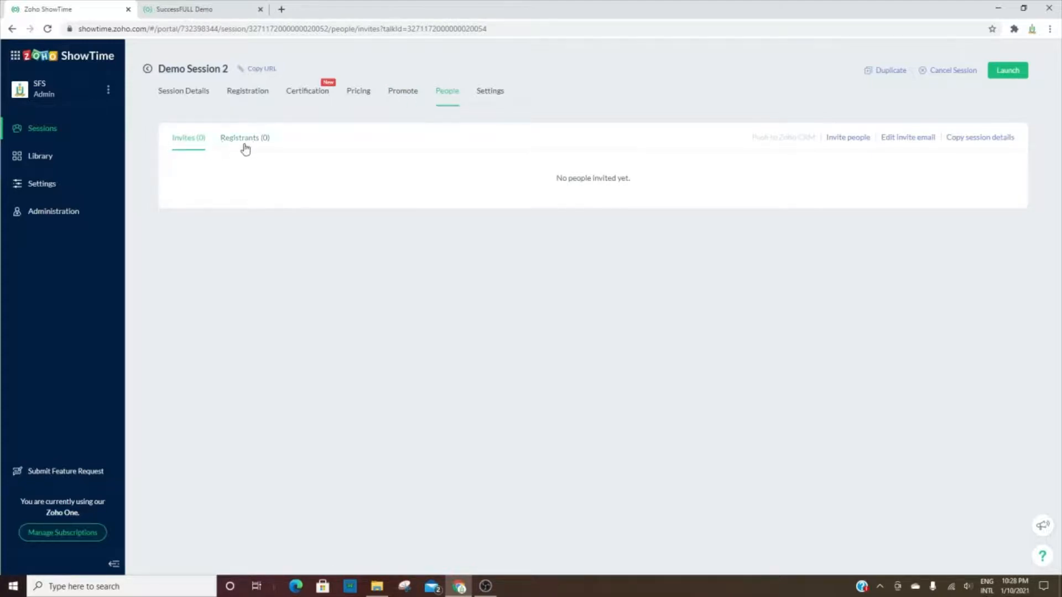
click(490, 90)
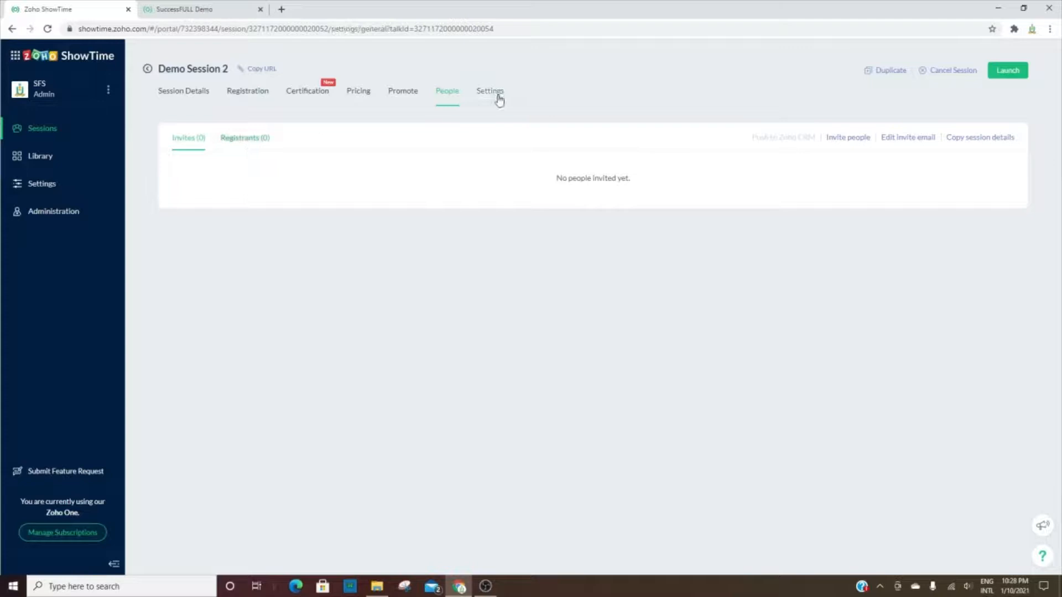
click(490, 91)
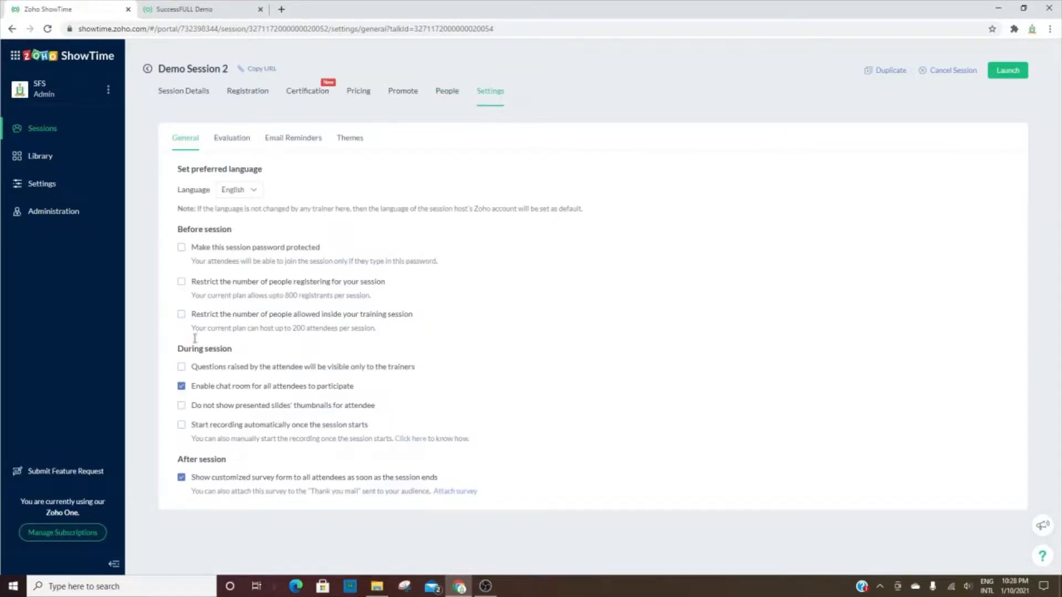
mouse_move(223, 148)
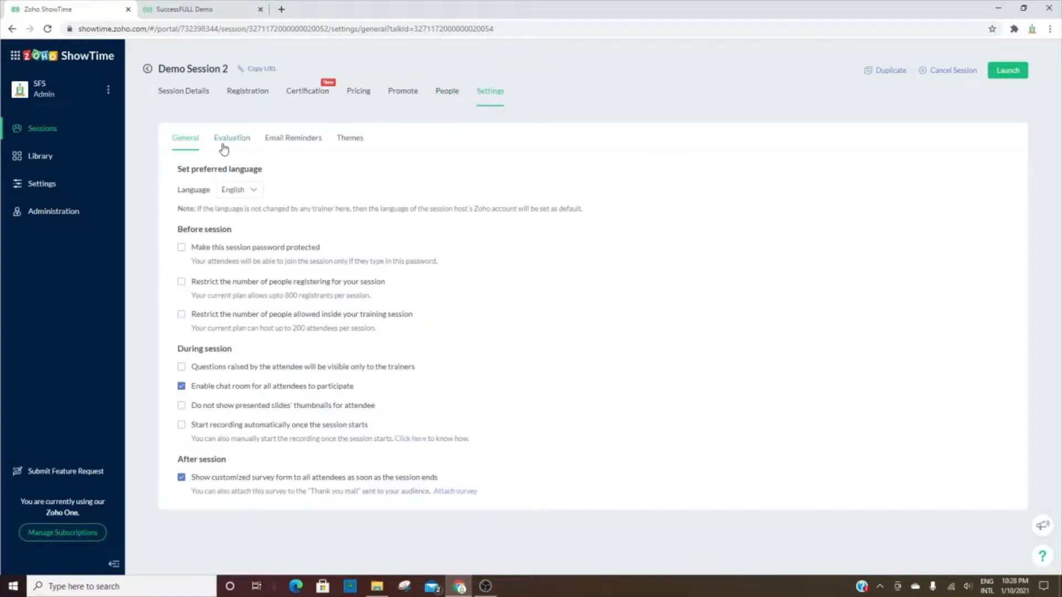
- Browse the Evaluation, Email Reminders and Themes settings, then return to upcoming sessions
click(231, 137)
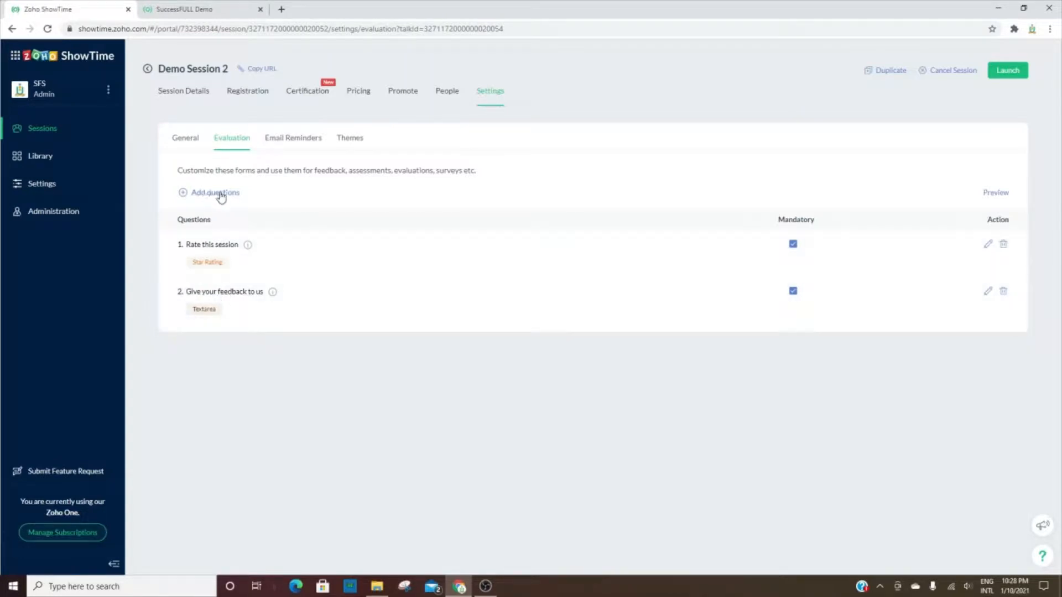
click(292, 137)
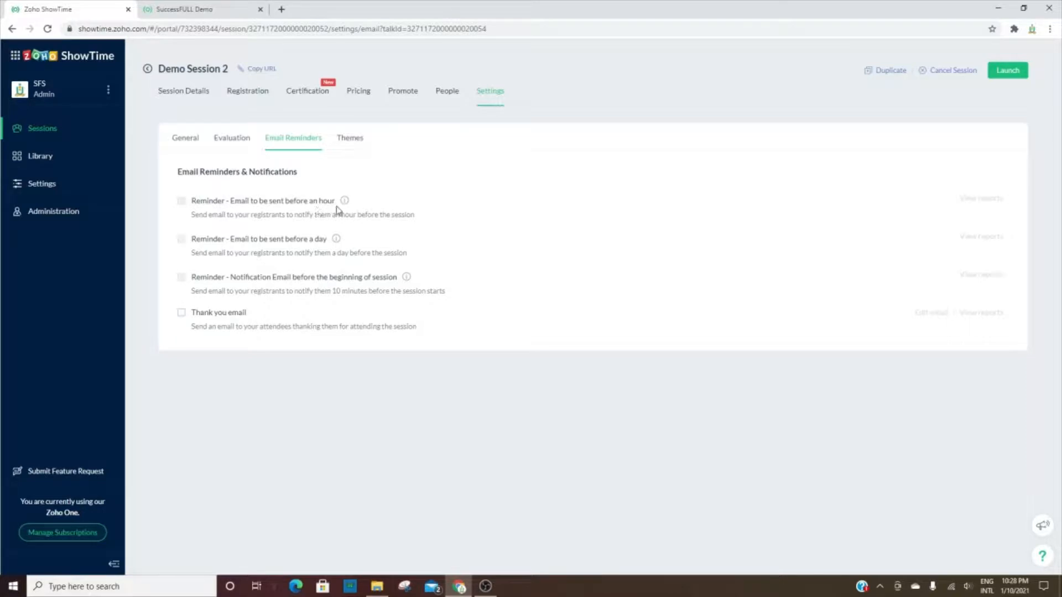
mouse_move(218, 319)
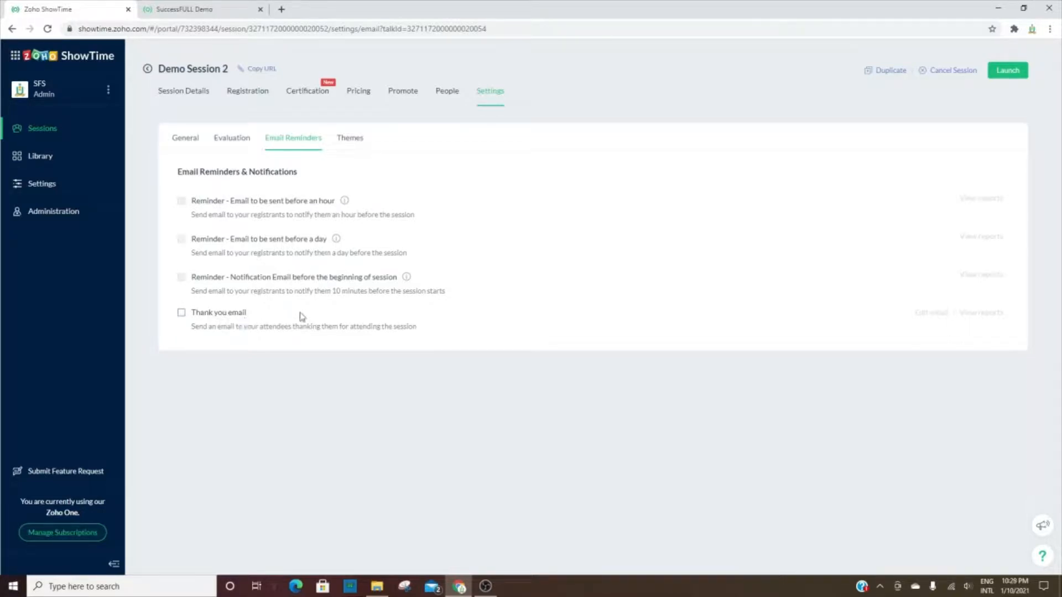
click(349, 138)
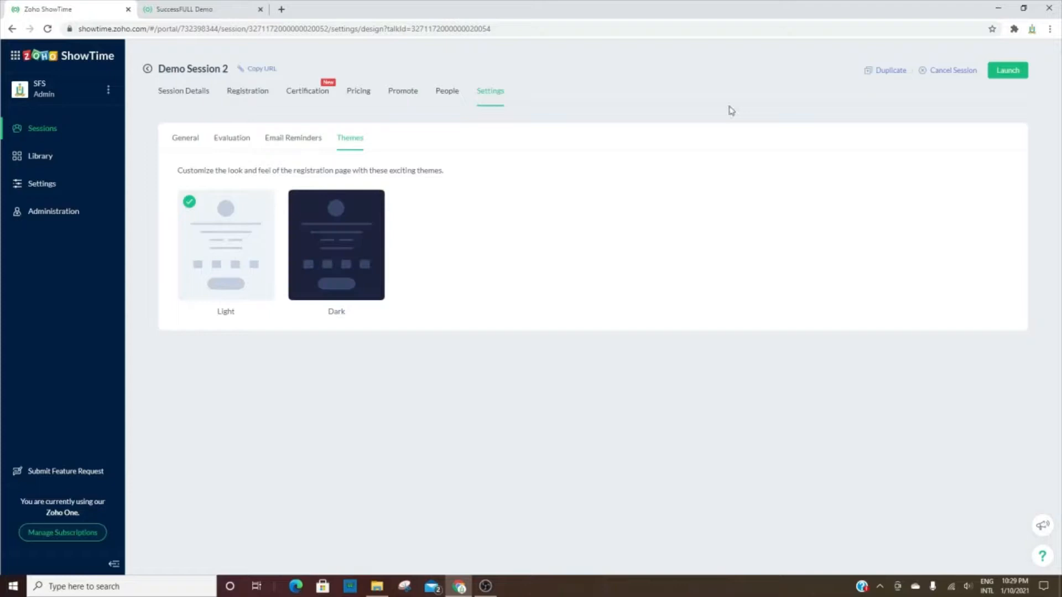
click(147, 69)
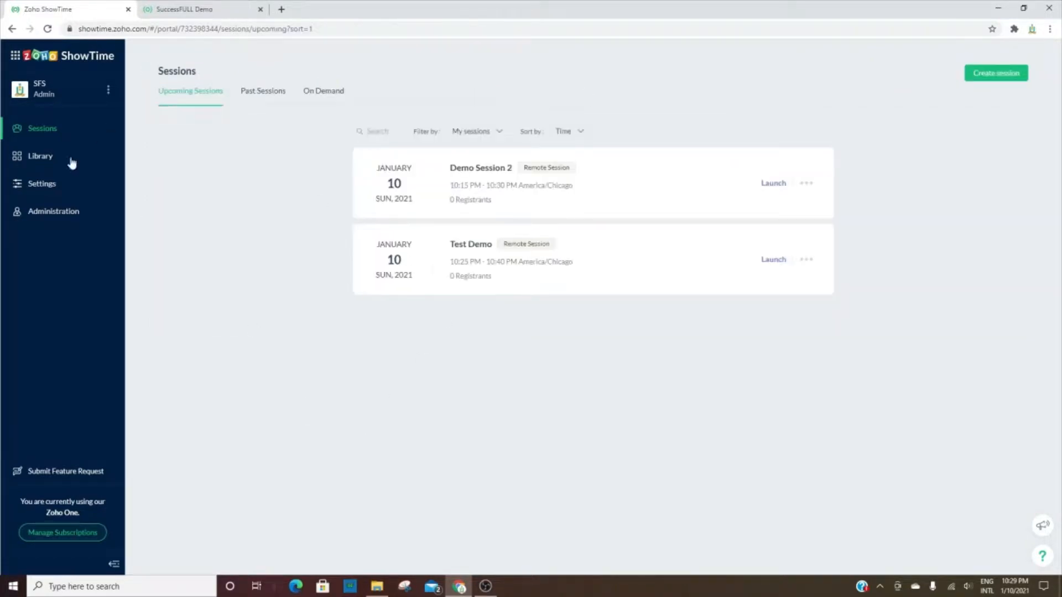
- Browse the Library's recordings, polls and Zoho Docs presentations showing ZohoInstructions
click(39, 156)
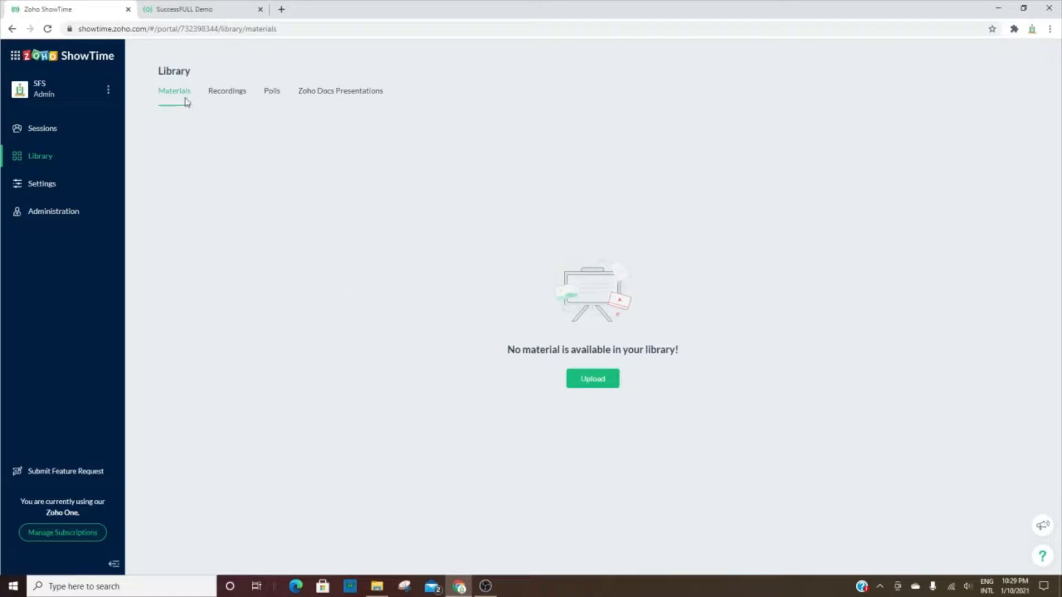
mouse_move(600, 412)
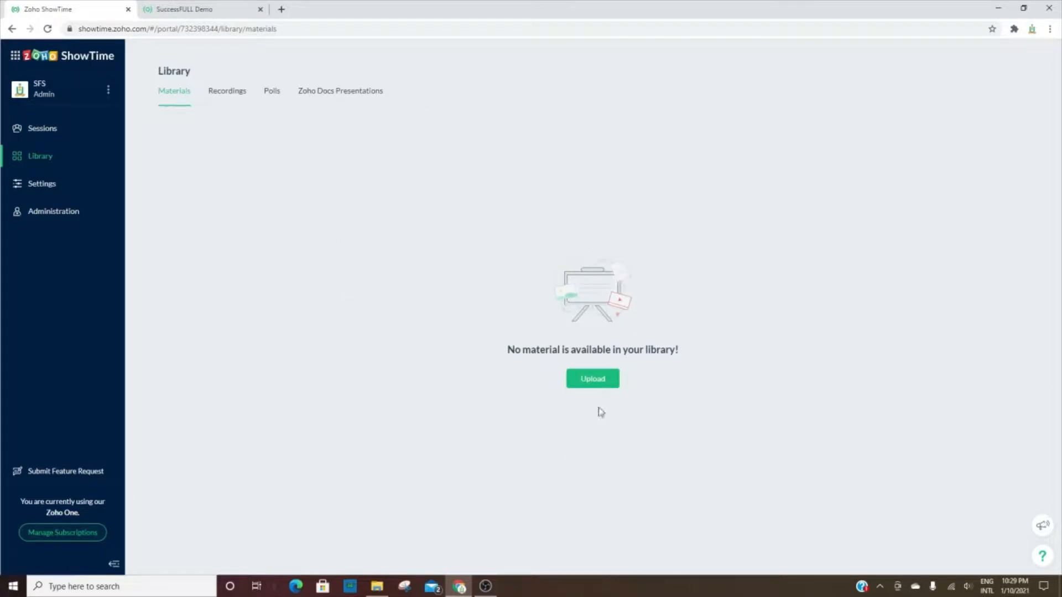
mouse_move(569, 413)
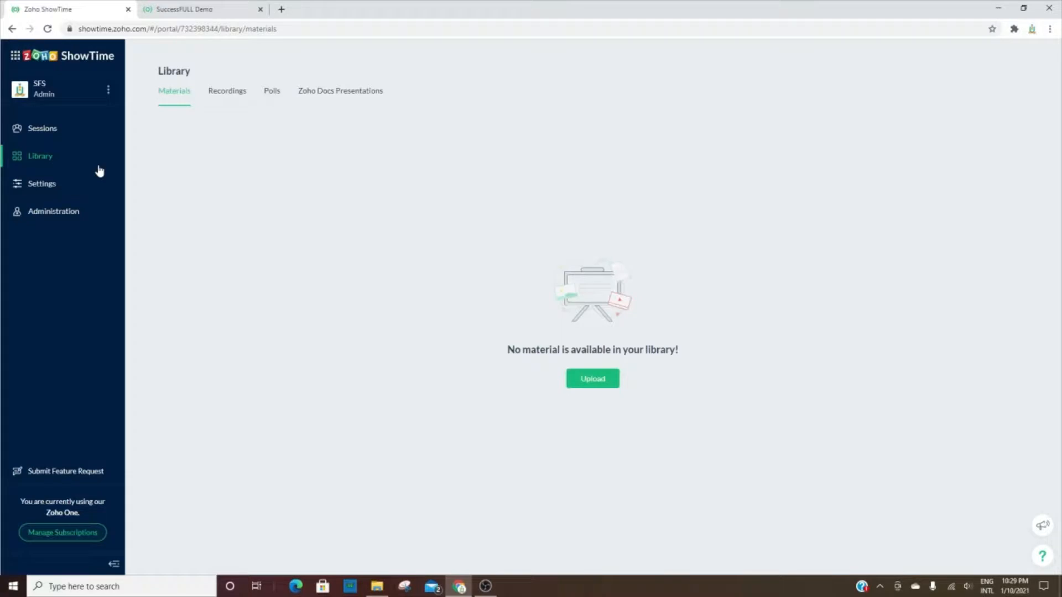
mouse_move(75, 155)
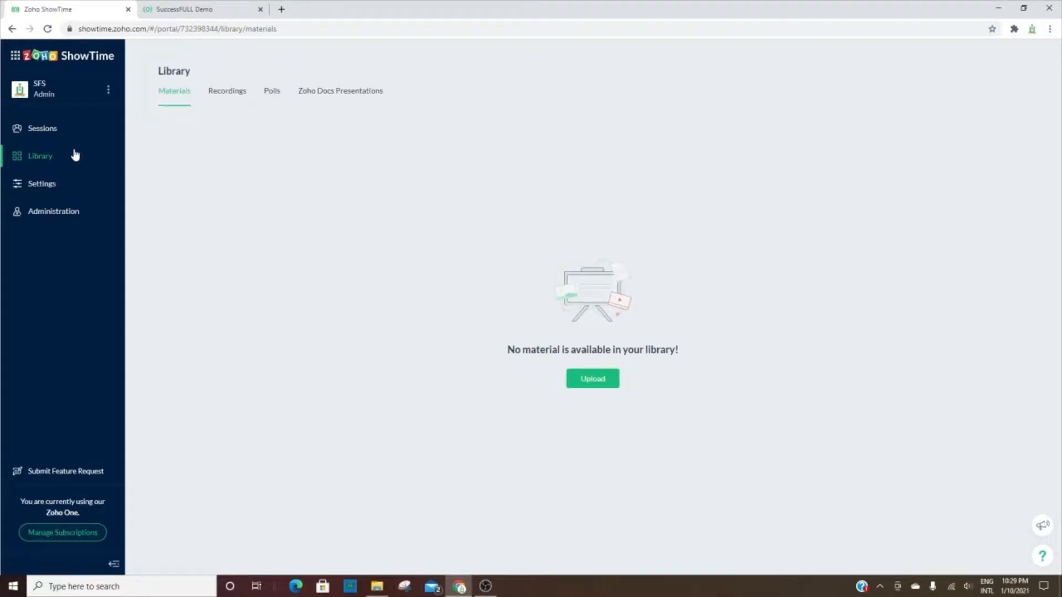
click(227, 90)
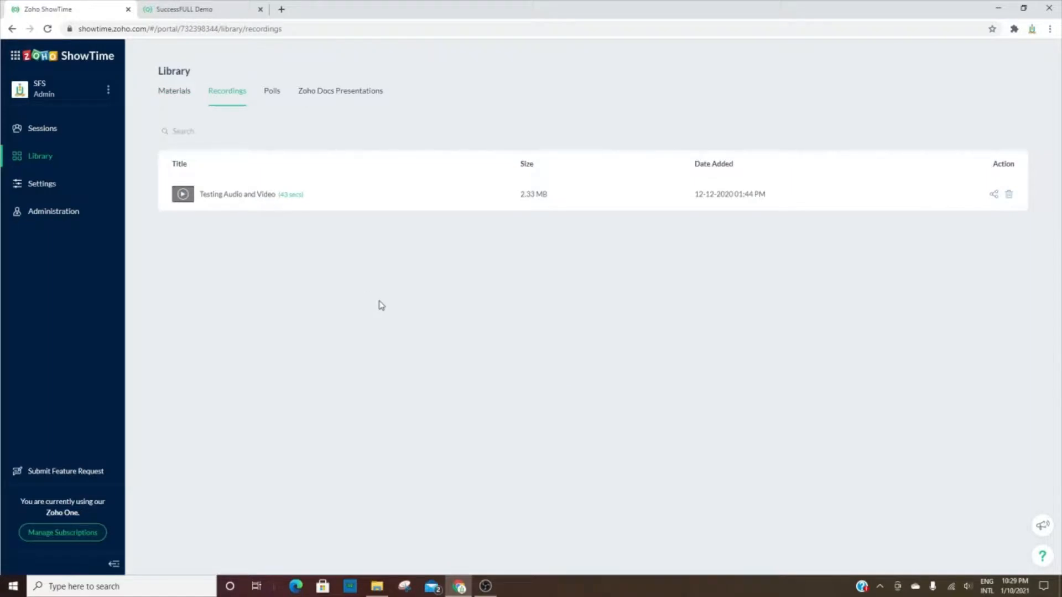
mouse_move(272, 99)
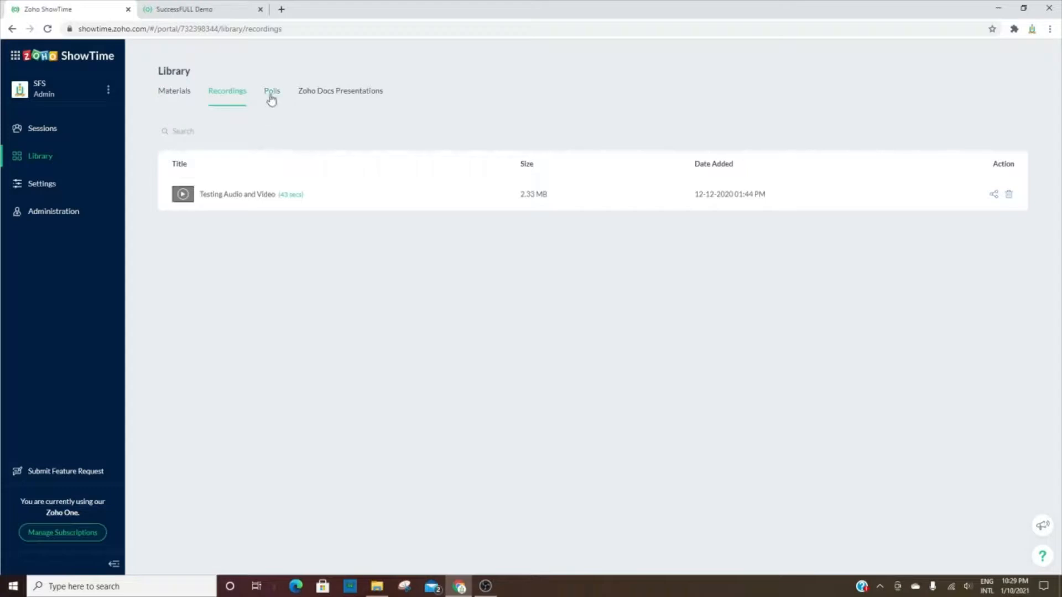
click(272, 90)
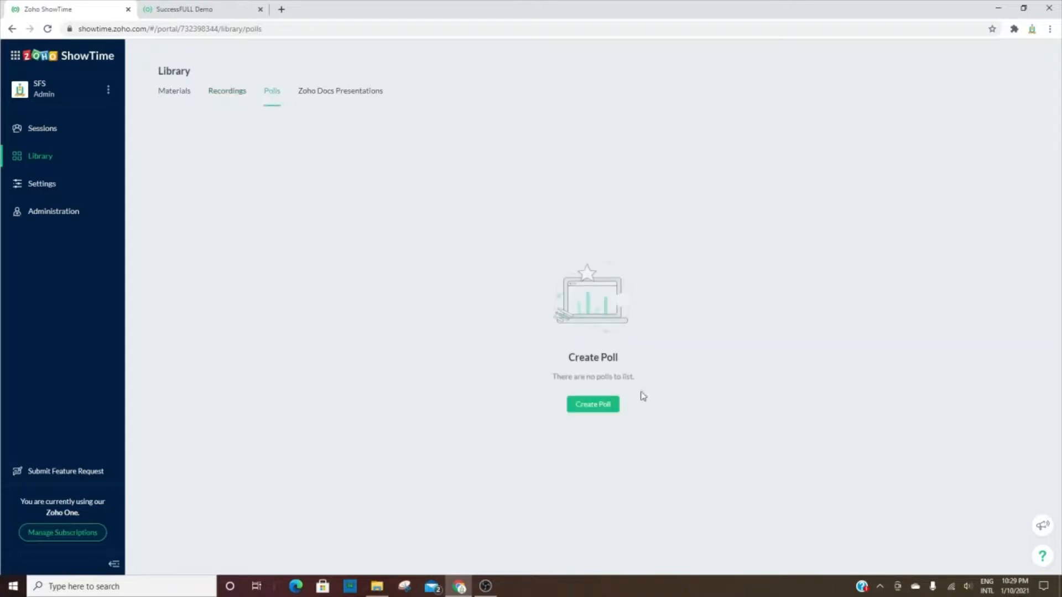
click(340, 91)
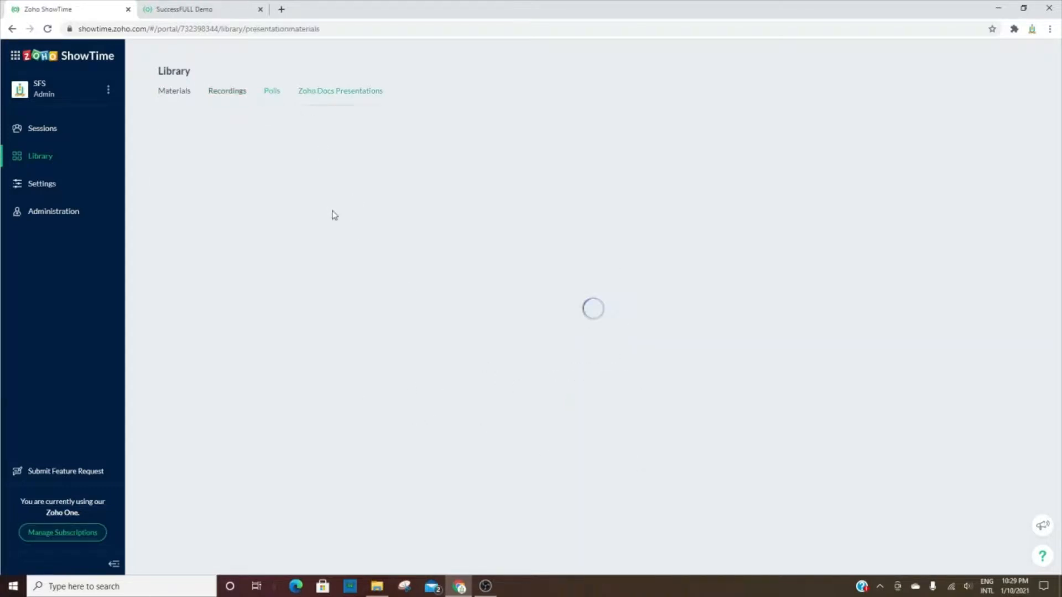
click(340, 90)
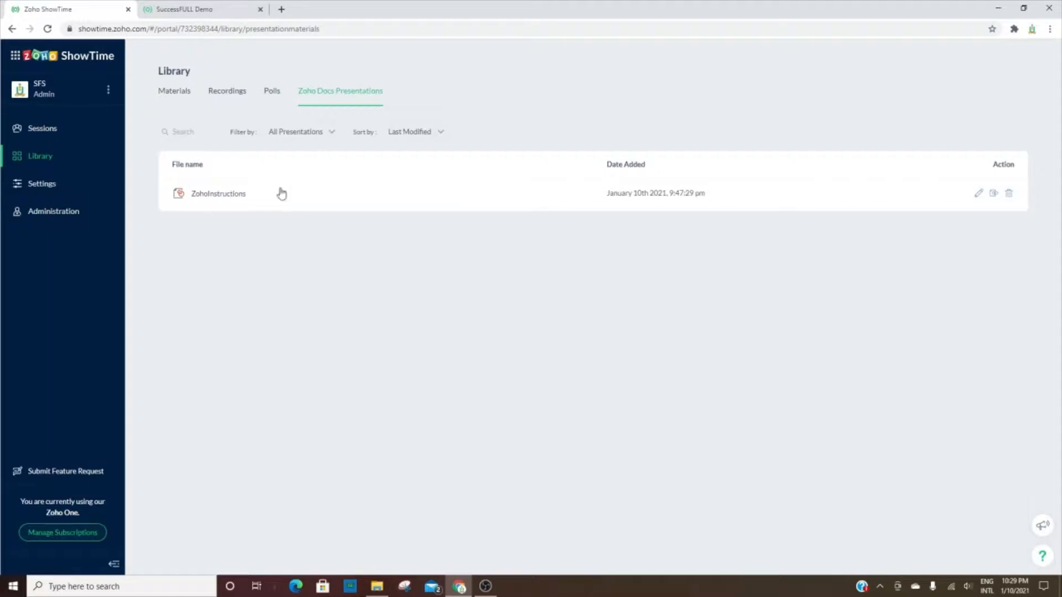
mouse_move(217, 267)
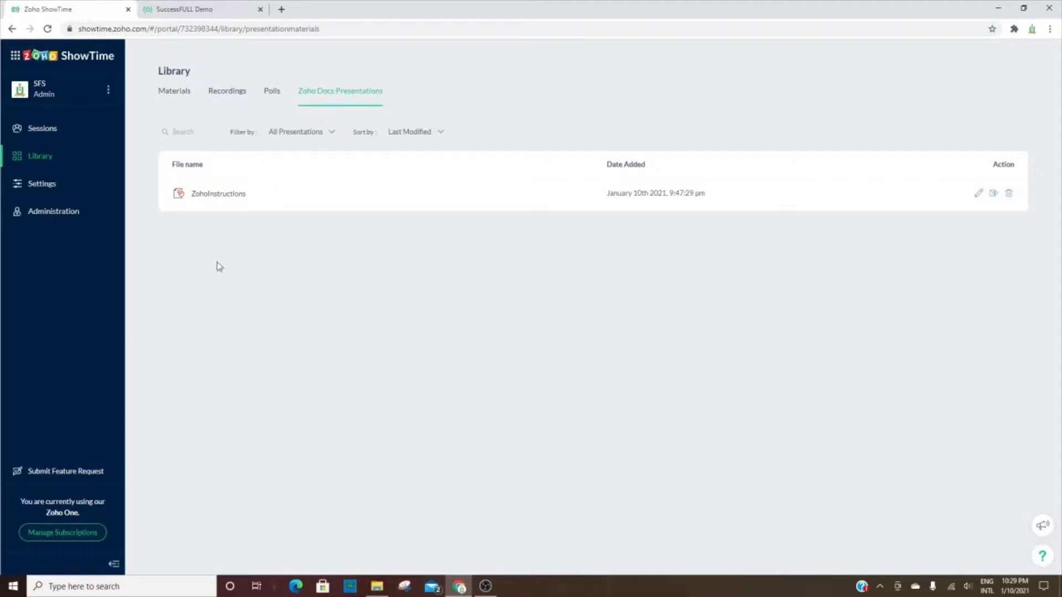
click(41, 184)
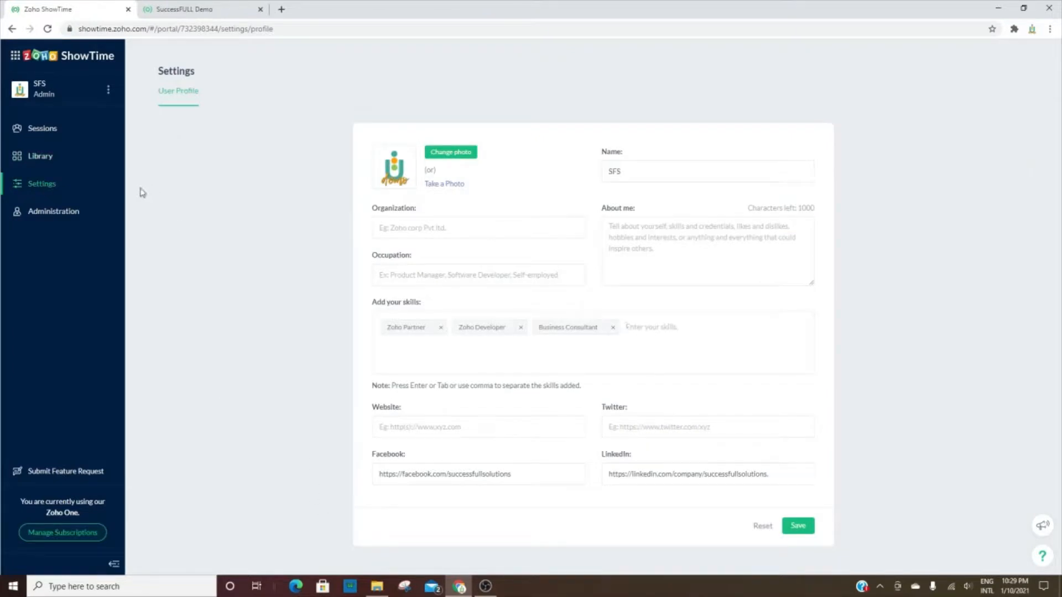
mouse_move(205, 101)
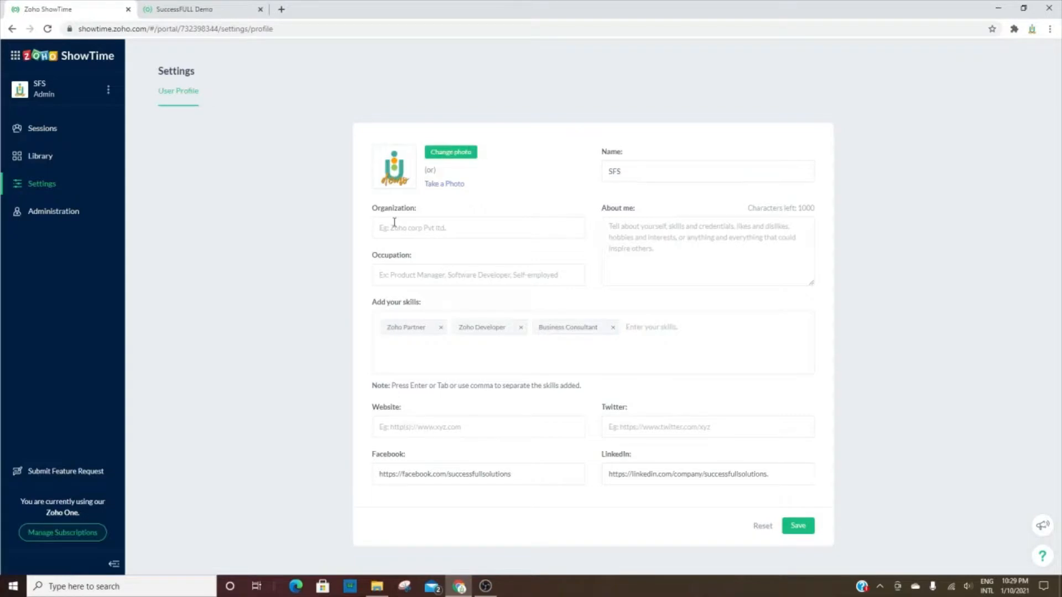
mouse_move(510, 192)
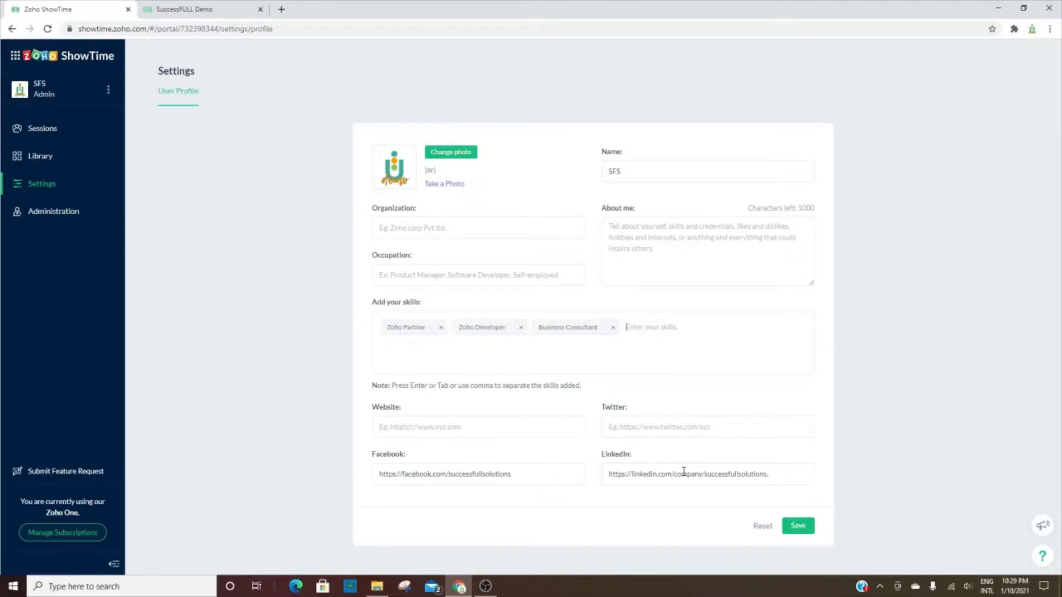
mouse_move(804, 366)
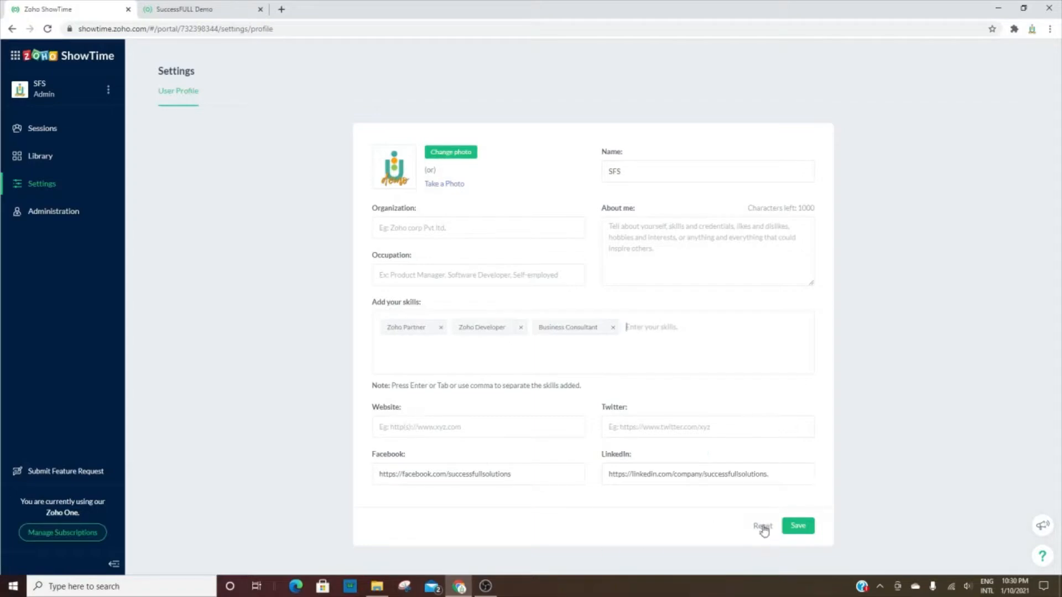
- Open the Administration plan details: Zoho One, valid until Jan 30, 2021, 200 attendees
click(53, 211)
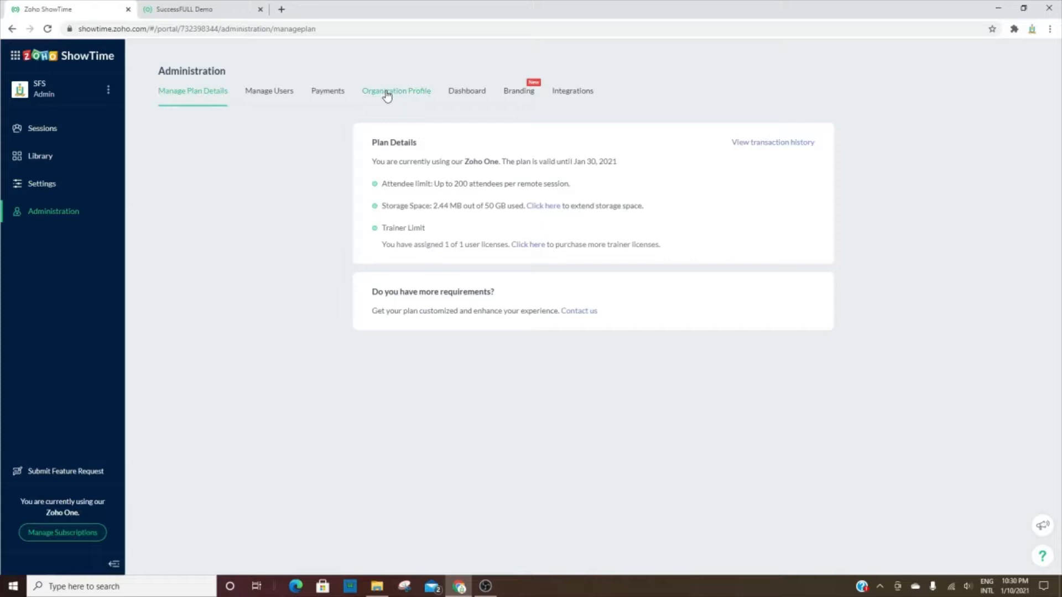
click(396, 91)
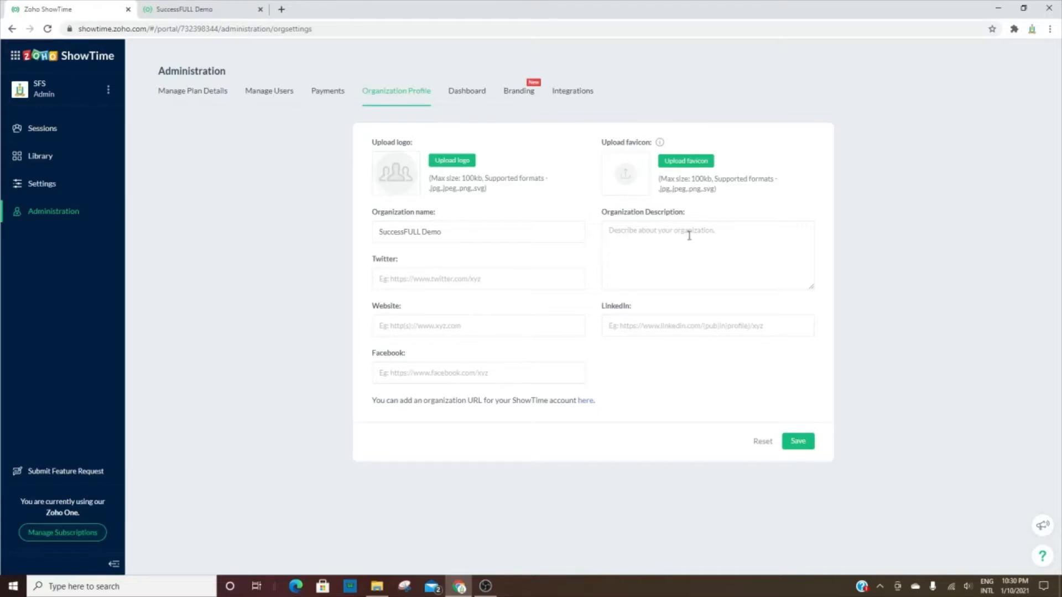
click(685, 268)
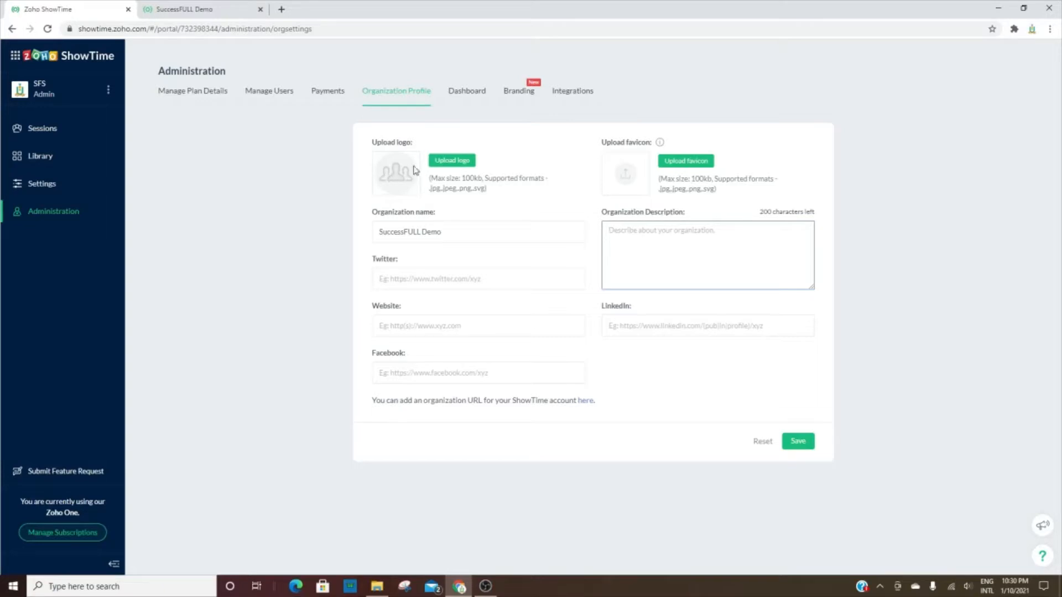
mouse_move(190, 97)
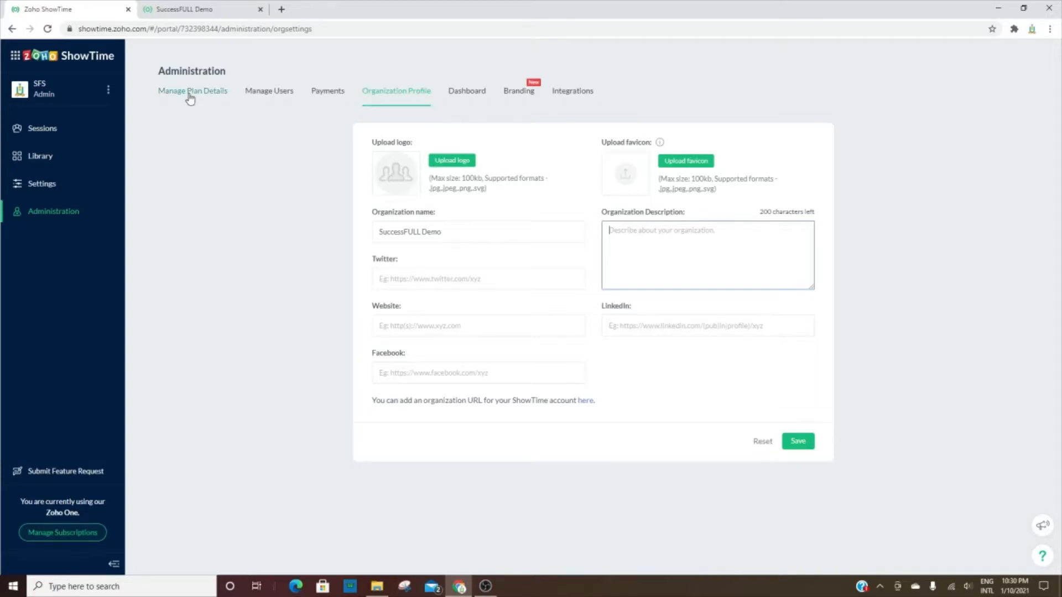
click(192, 91)
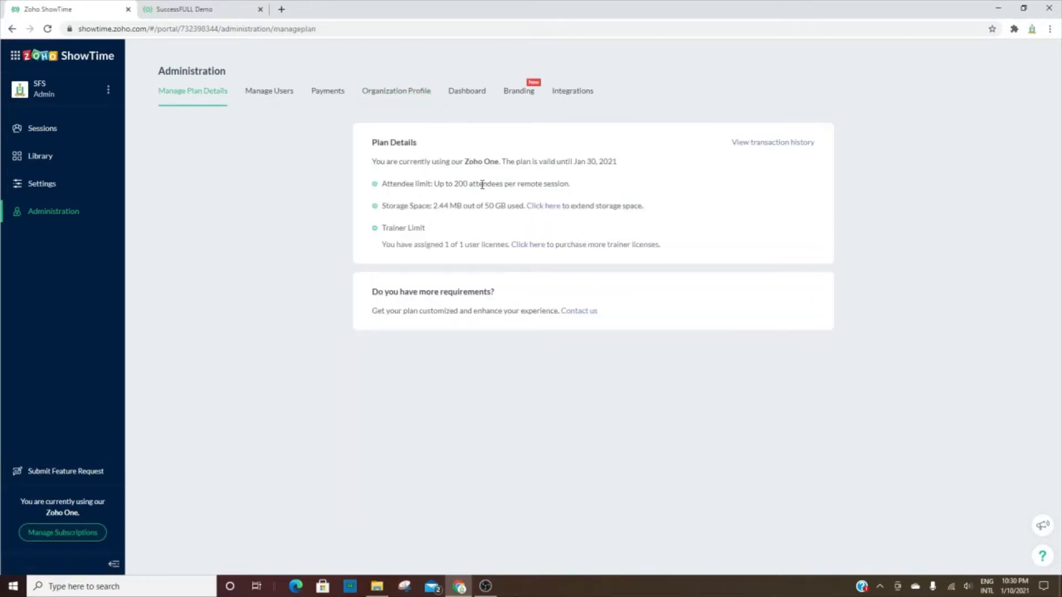
drag(455, 184, 567, 183)
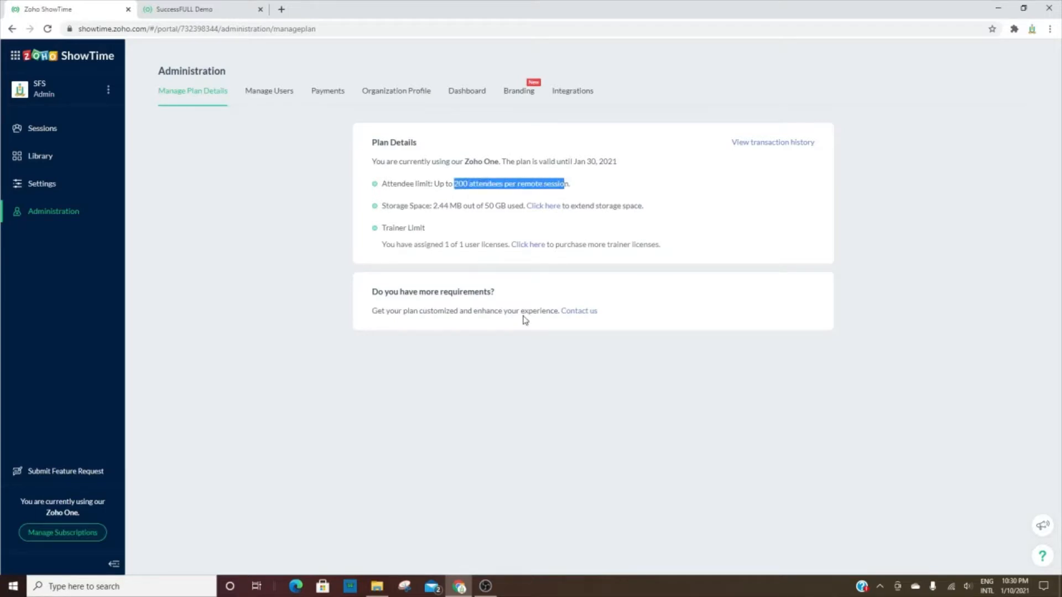
mouse_move(315, 157)
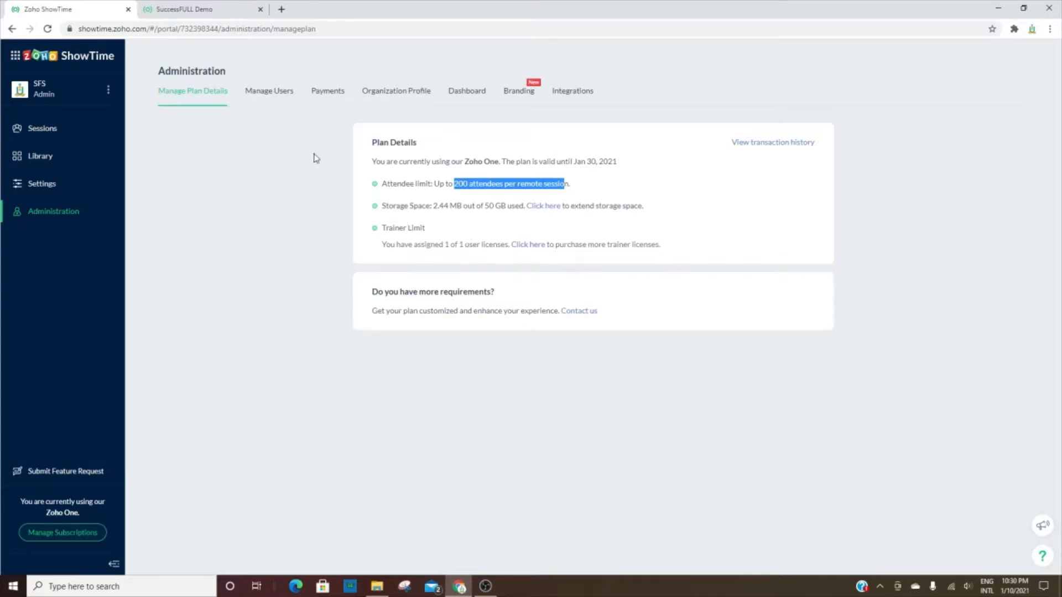
- View Manage Users and Payments, then reopen the SuccessFULL Demo organization profile
click(269, 90)
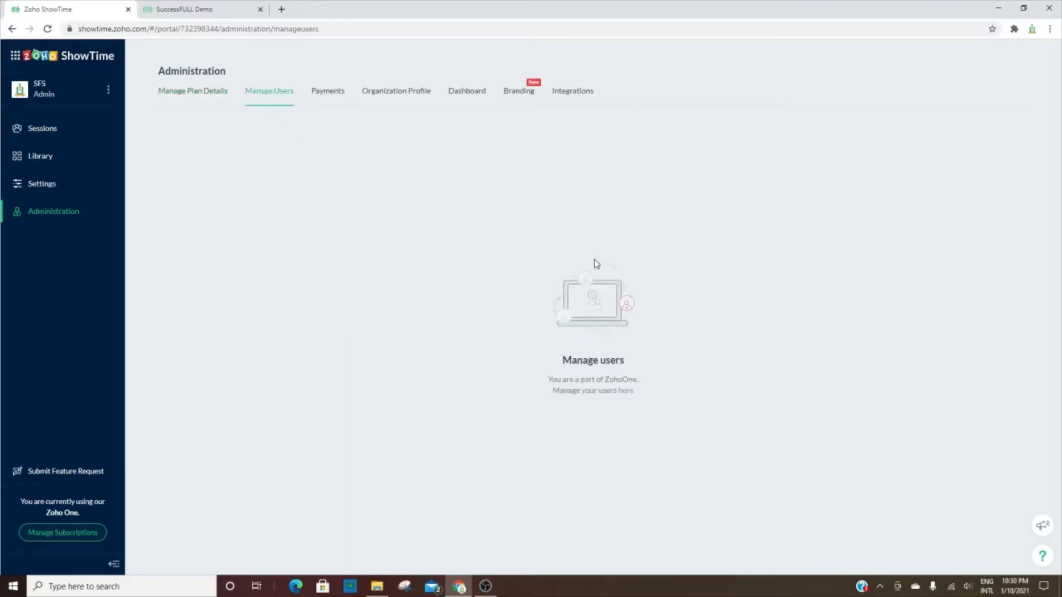
mouse_move(346, 110)
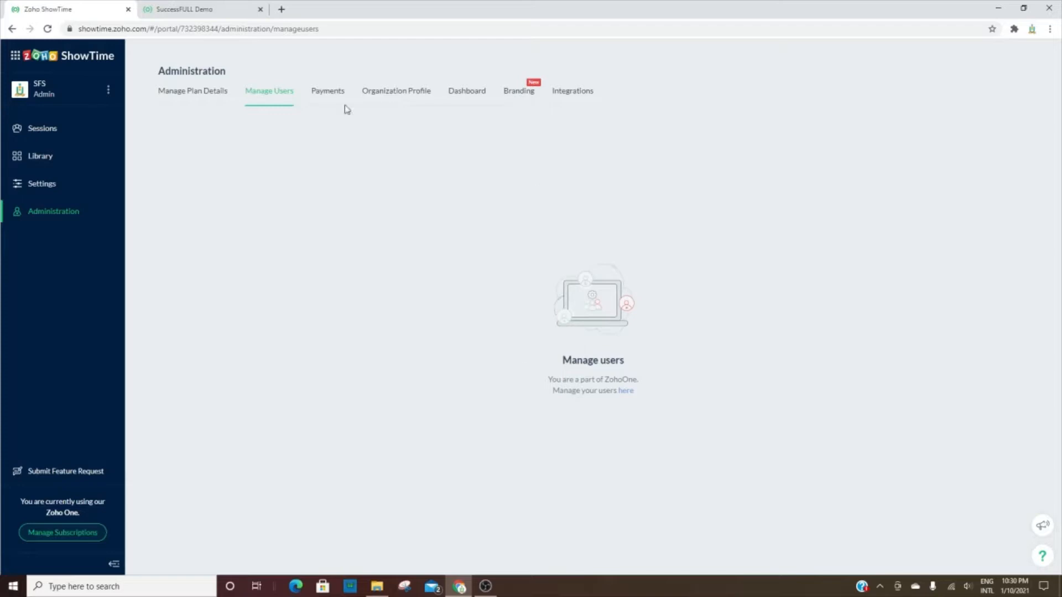
click(327, 91)
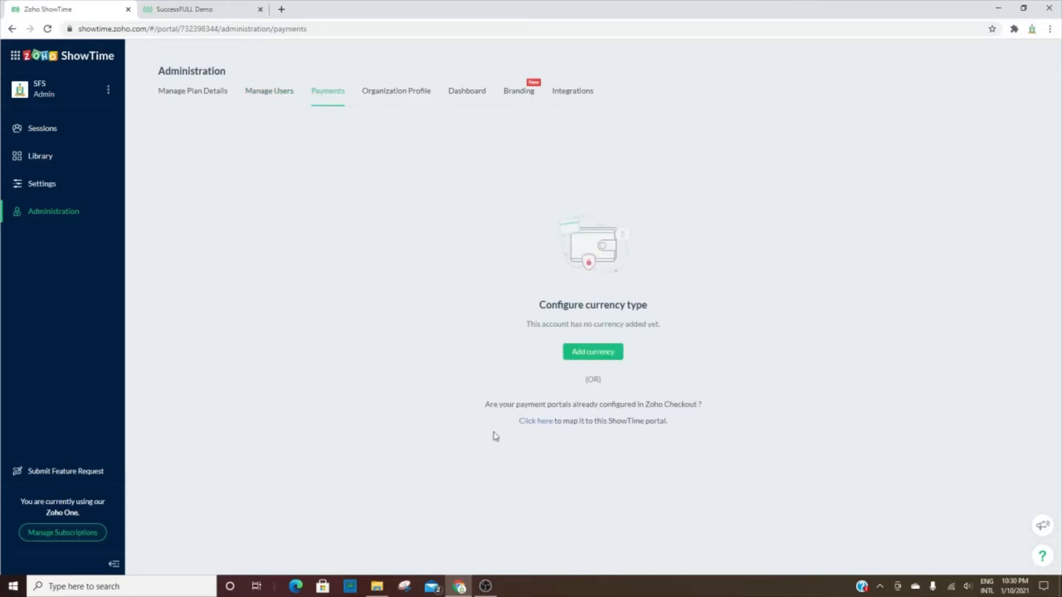
mouse_move(384, 98)
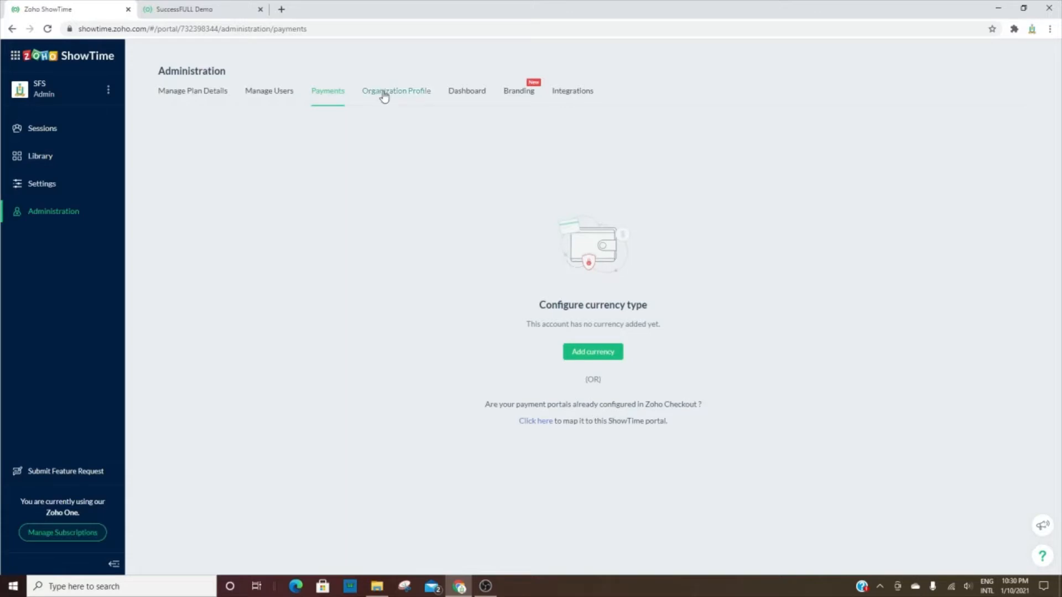
click(395, 91)
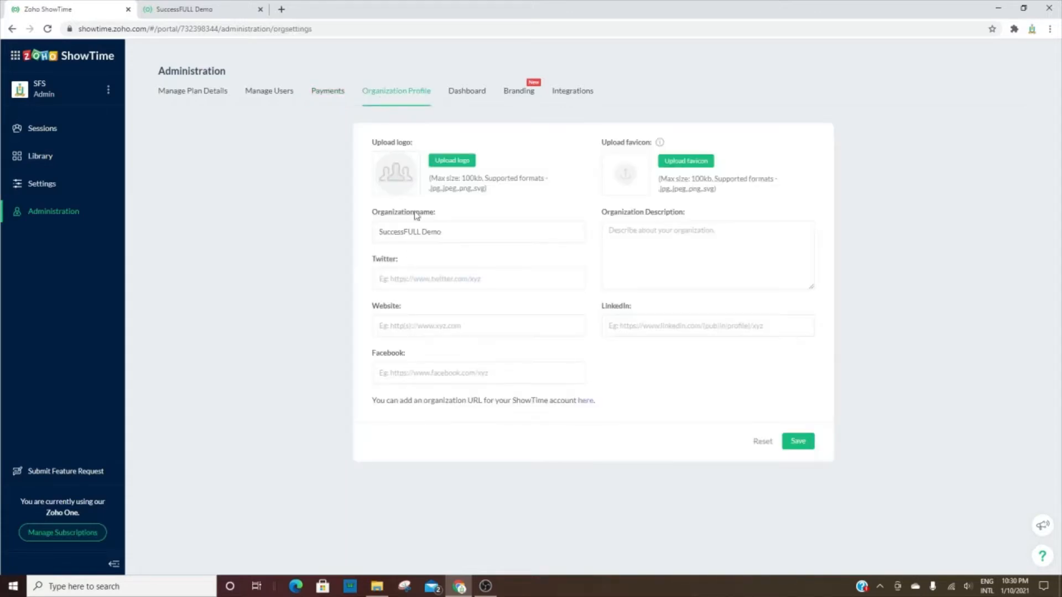
- Scroll the Administration dashboard showing 3 sessions and no registrants, attendees or polls
click(466, 90)
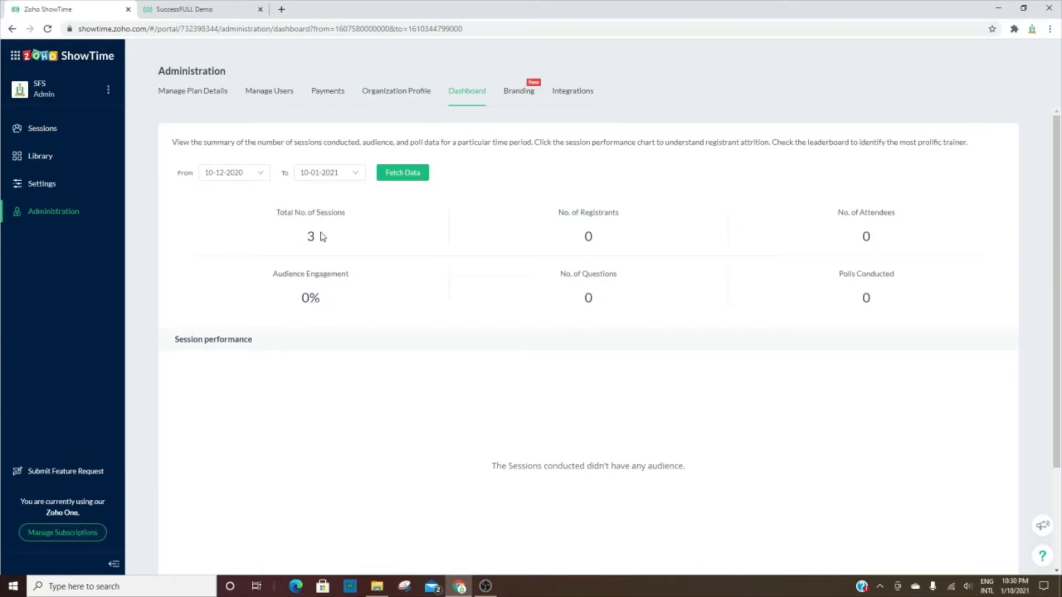
mouse_move(871, 243)
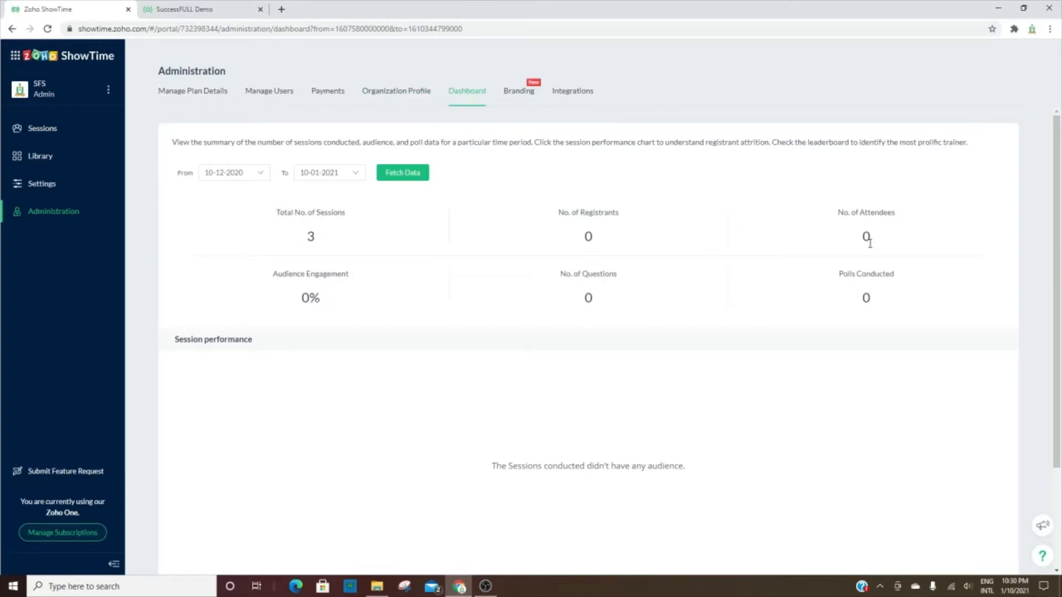
mouse_move(308, 320)
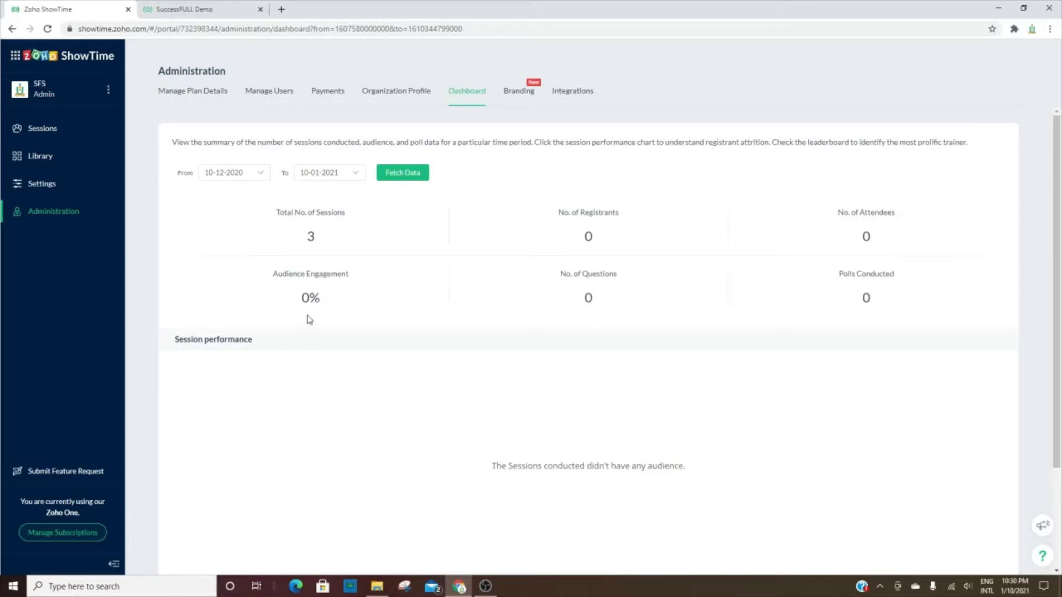
mouse_move(345, 309)
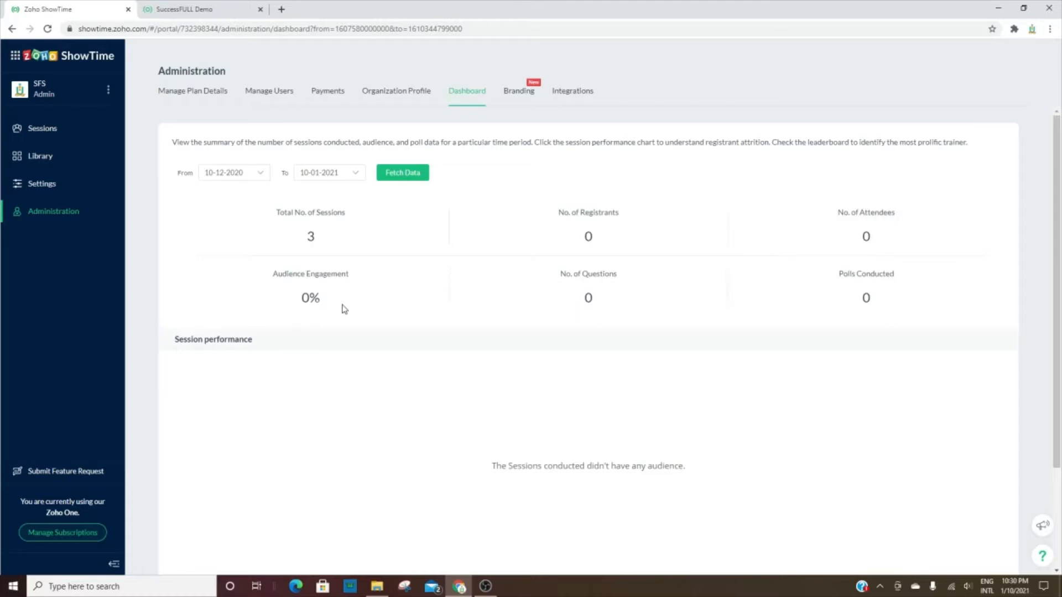
mouse_move(792, 324)
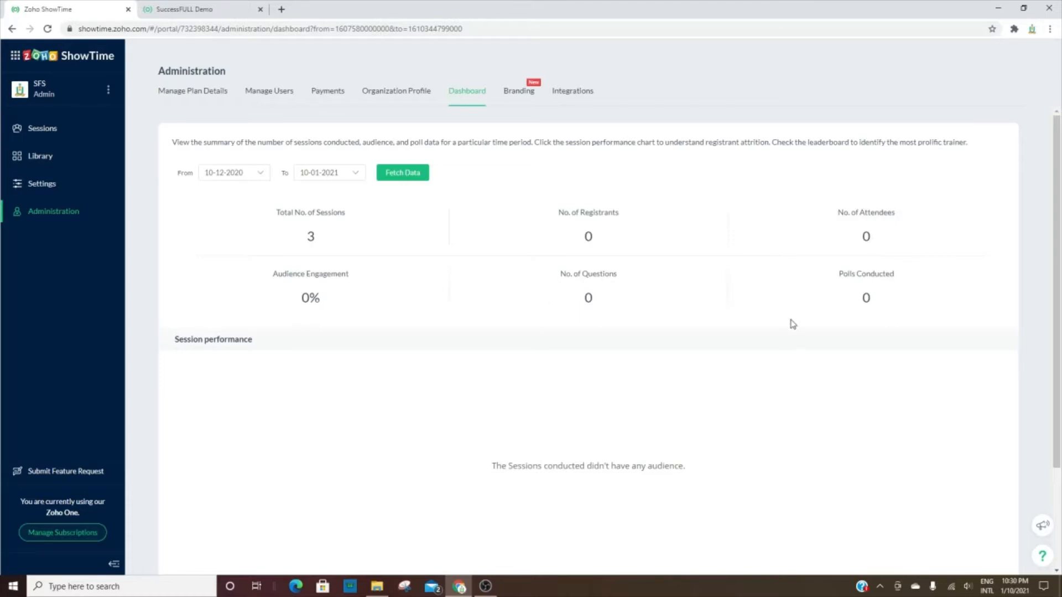
scroll(down, 3)
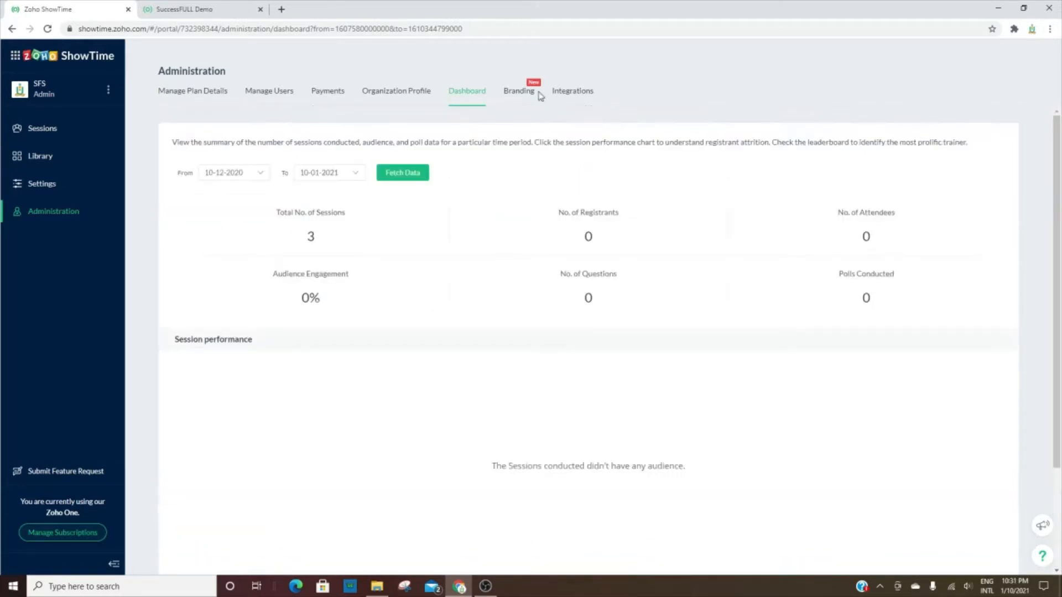
click(518, 91)
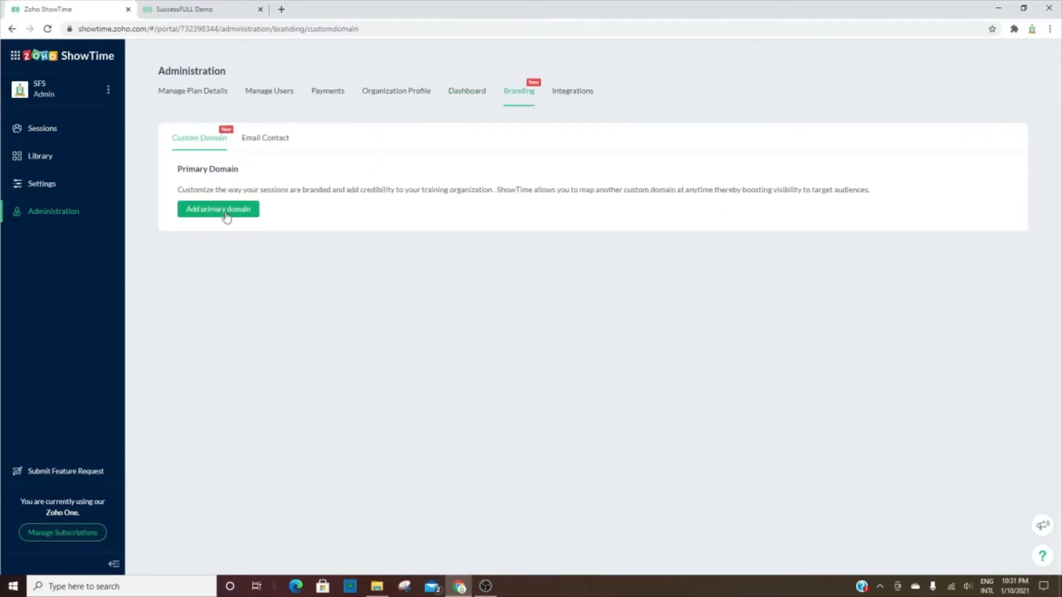
click(265, 137)
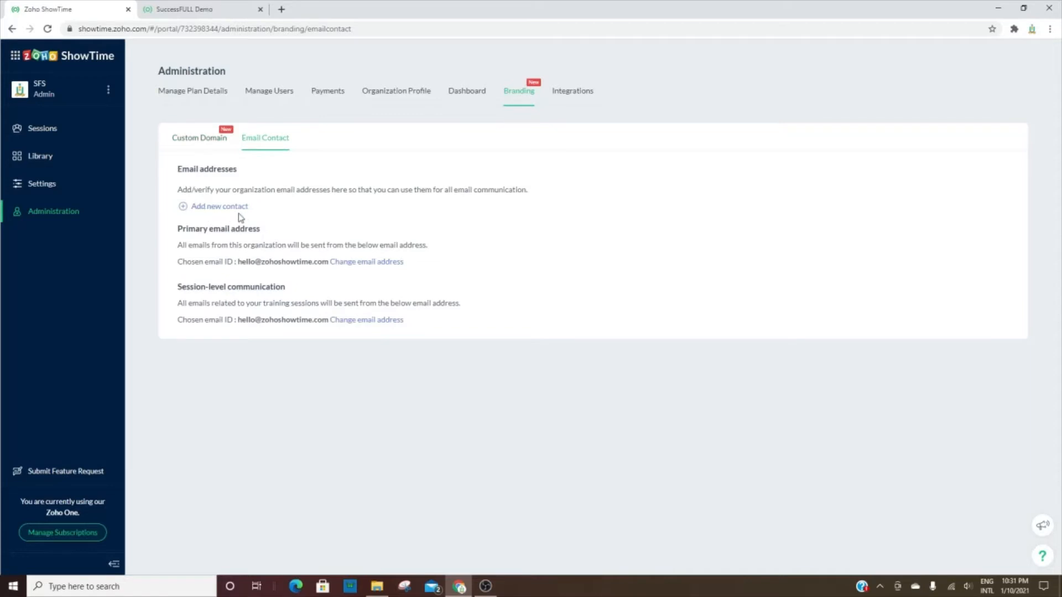
mouse_move(561, 100)
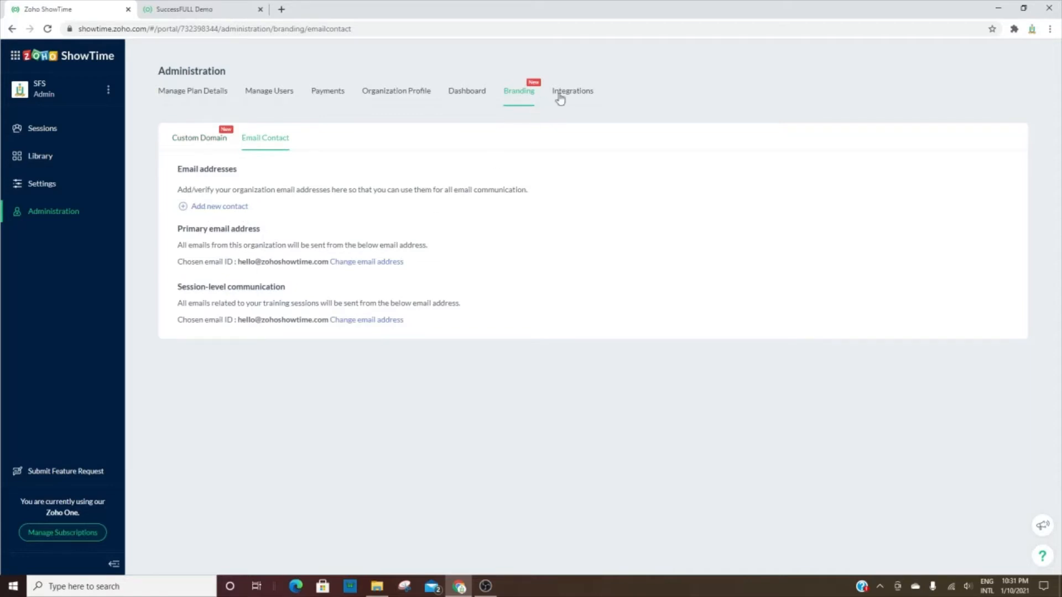
- Switch to the Integrations page to see the Zoho CRM and Zapier connections
click(572, 90)
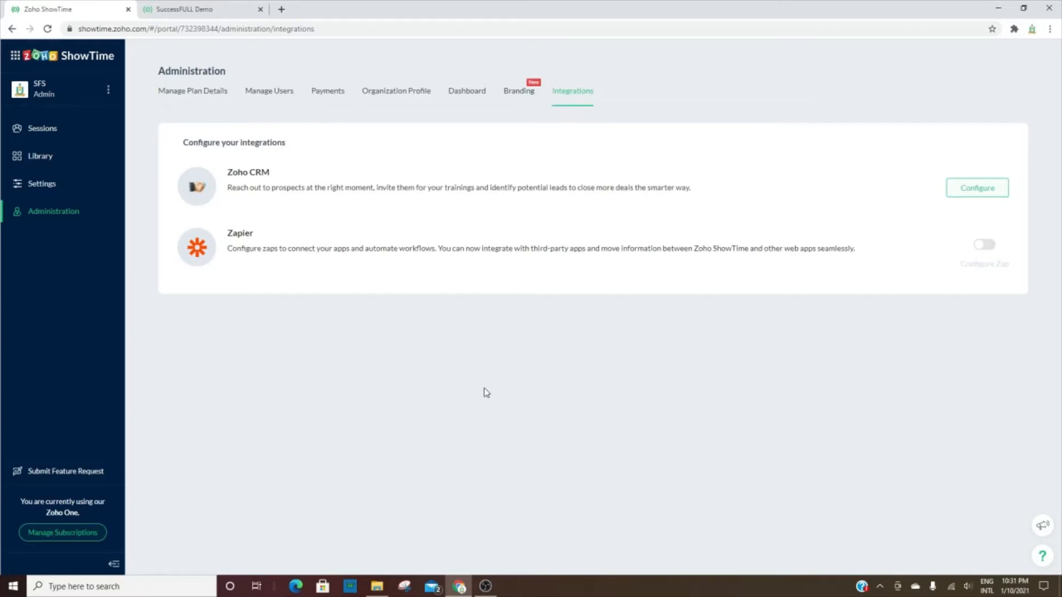
mouse_move(290, 280)
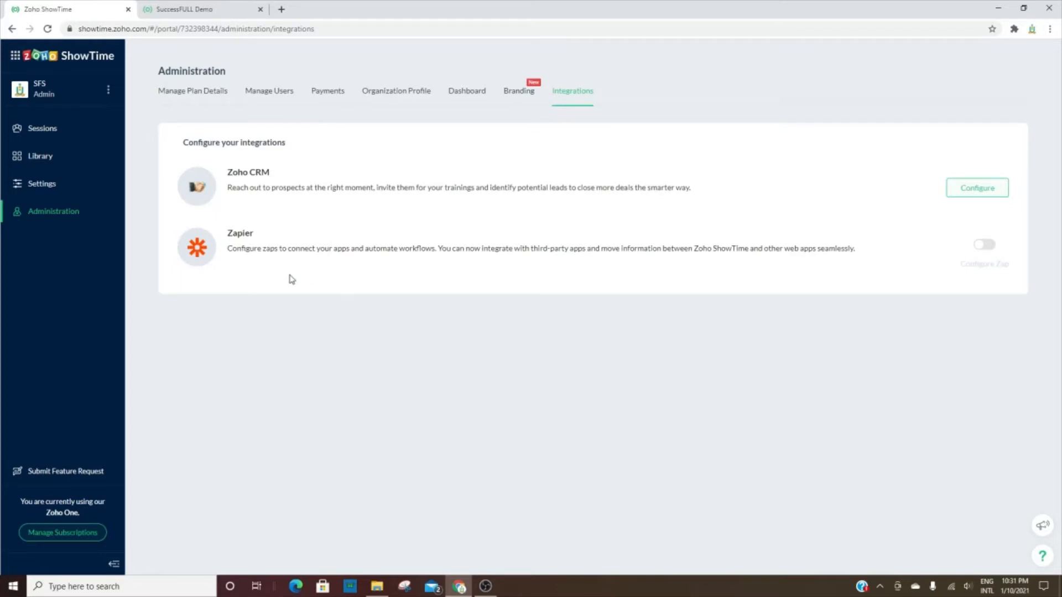
mouse_move(252, 431)
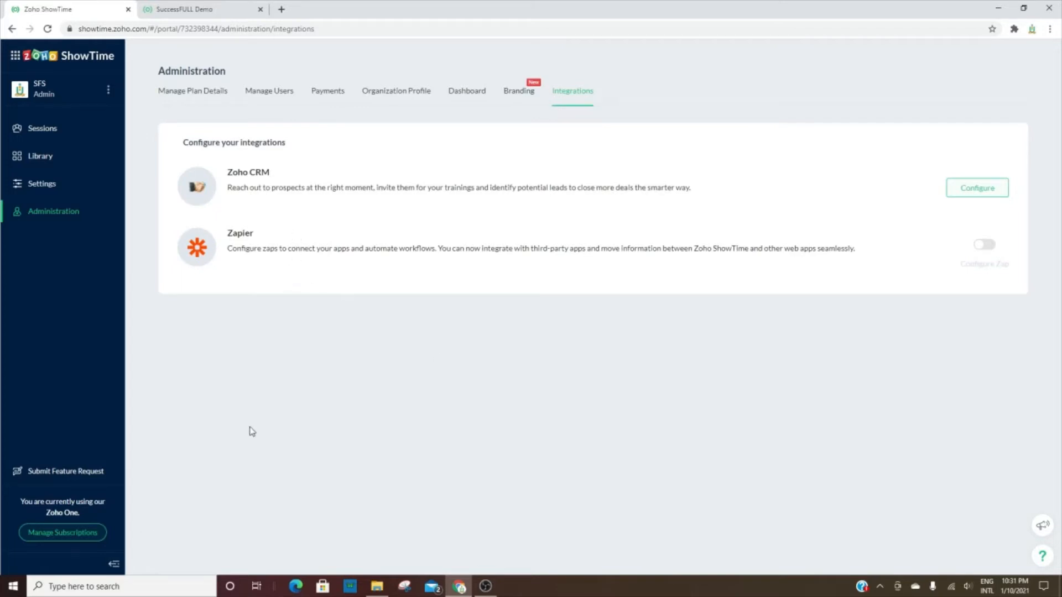
mouse_move(1003, 107)
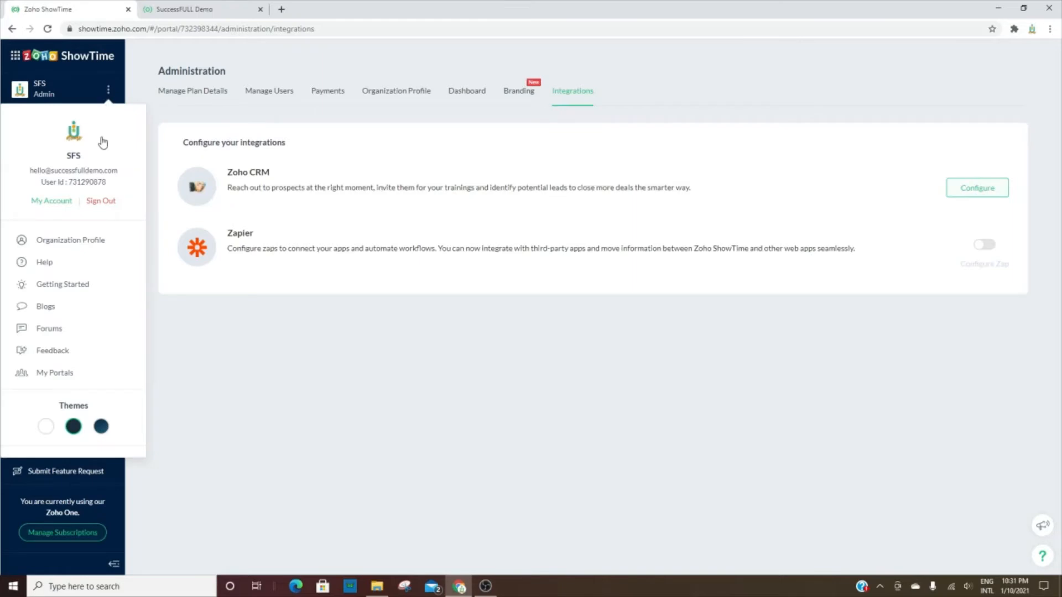
mouse_move(105, 388)
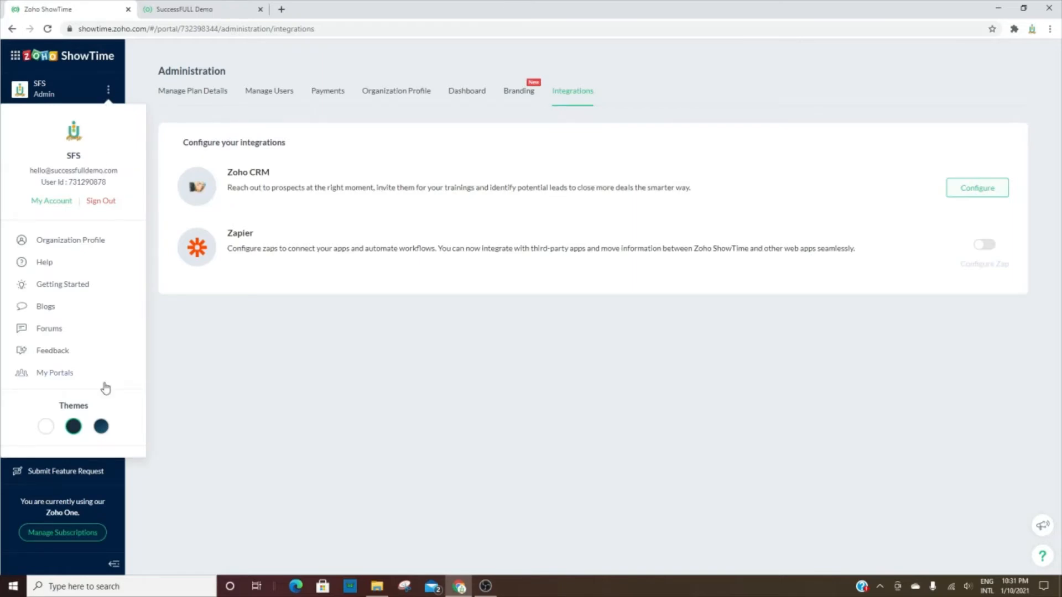